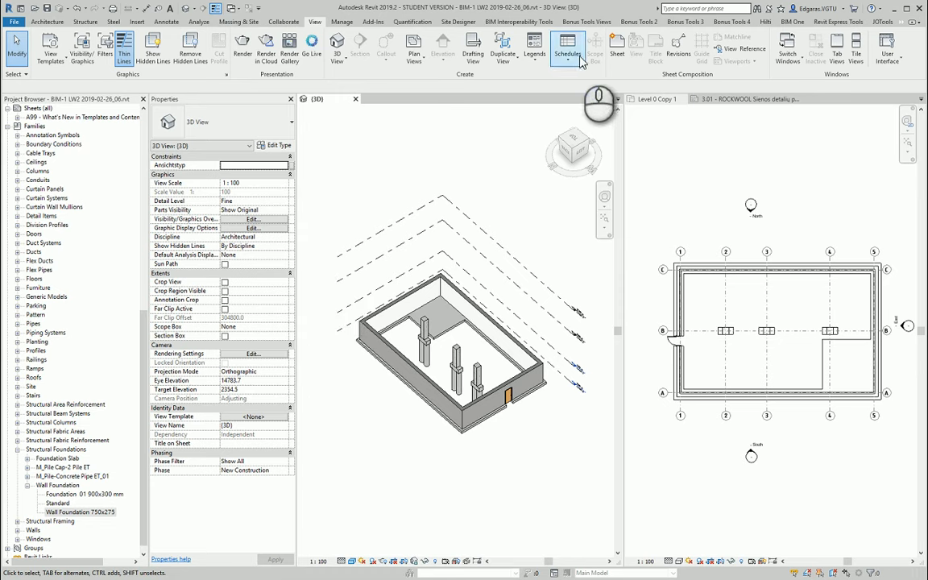
- Start a Material Takeoff schedule for the Structural Foundations category
{"action": "left_click", "coordinate": [568, 46]}
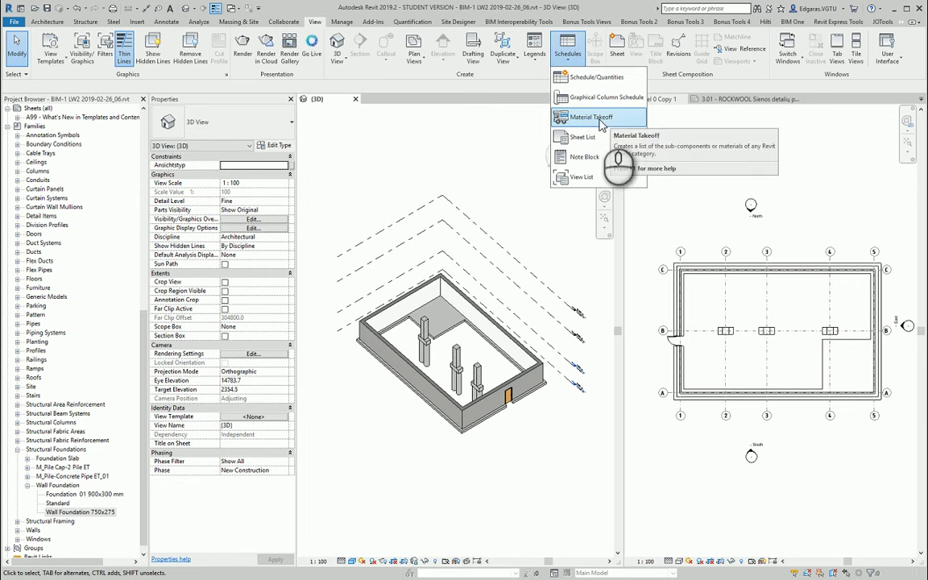
{"action": "left_click", "coordinate": [588, 117]}
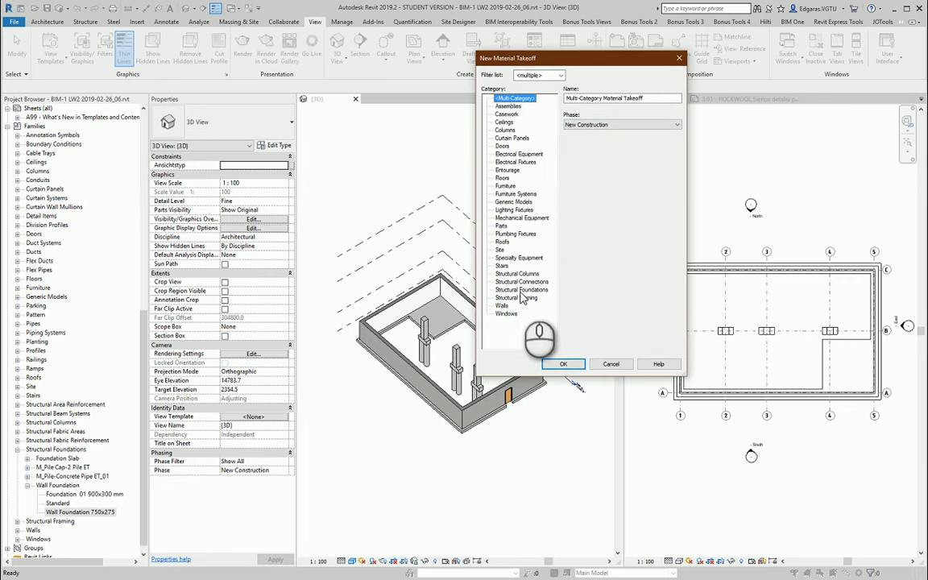
{"action": "left_click", "coordinate": [521, 289]}
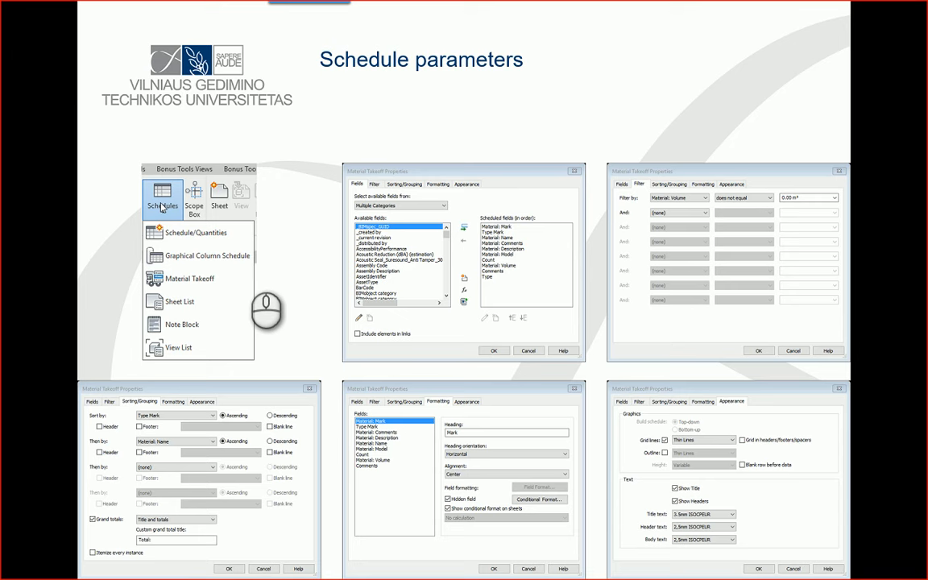
{"action": "mouse_move", "coordinate": [507, 270]}
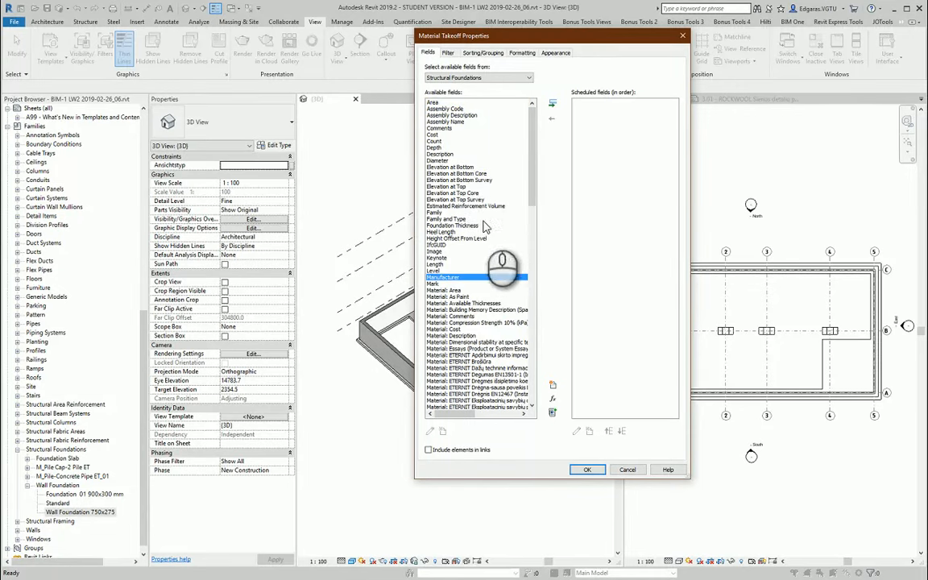
- Add Type Mark, Material: Volume and the other listed fields to the scheduled fields
{"action": "scroll", "scroll_direction": "down", "scroll_amount": 3}
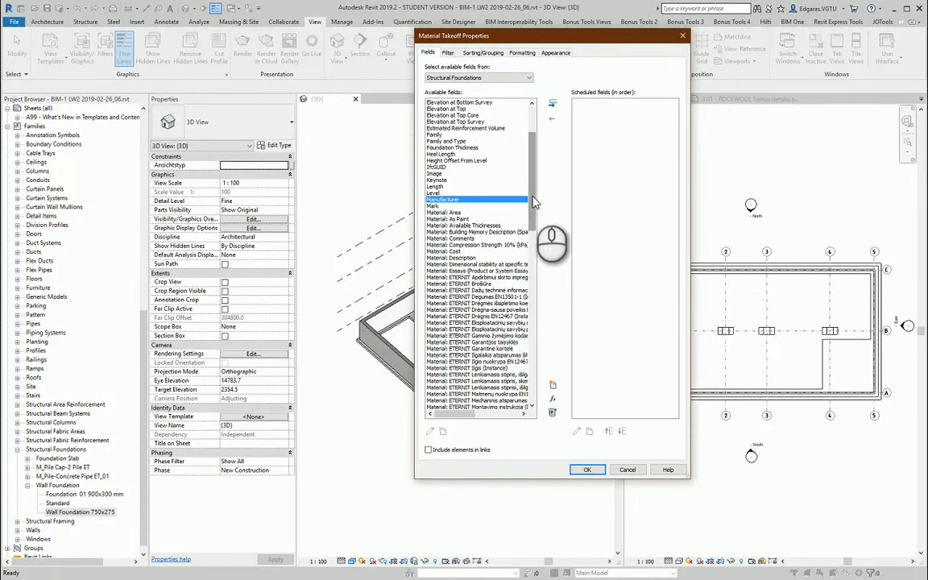
{"action": "scroll", "scroll_direction": "down", "scroll_amount": 3}
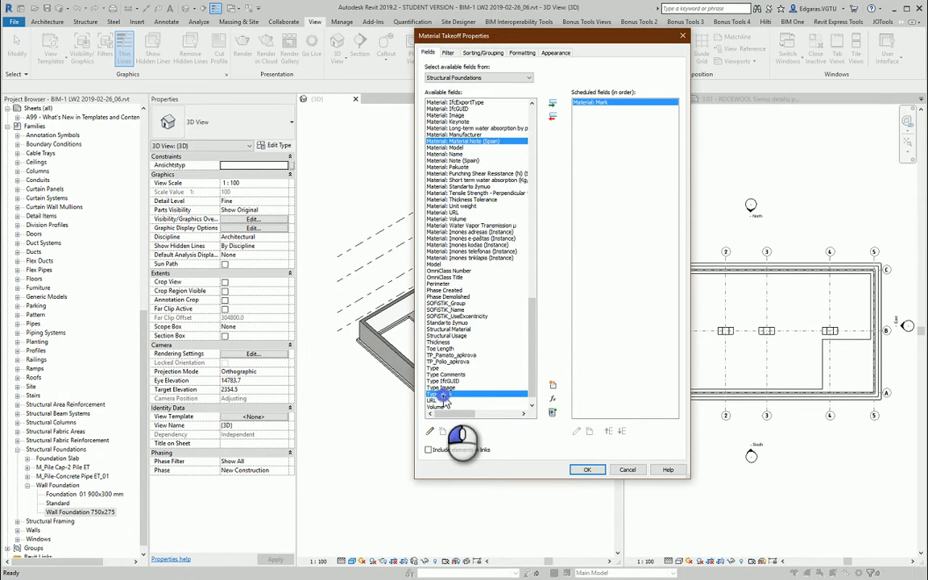
{"action": "left_click", "coordinate": [553, 103]}
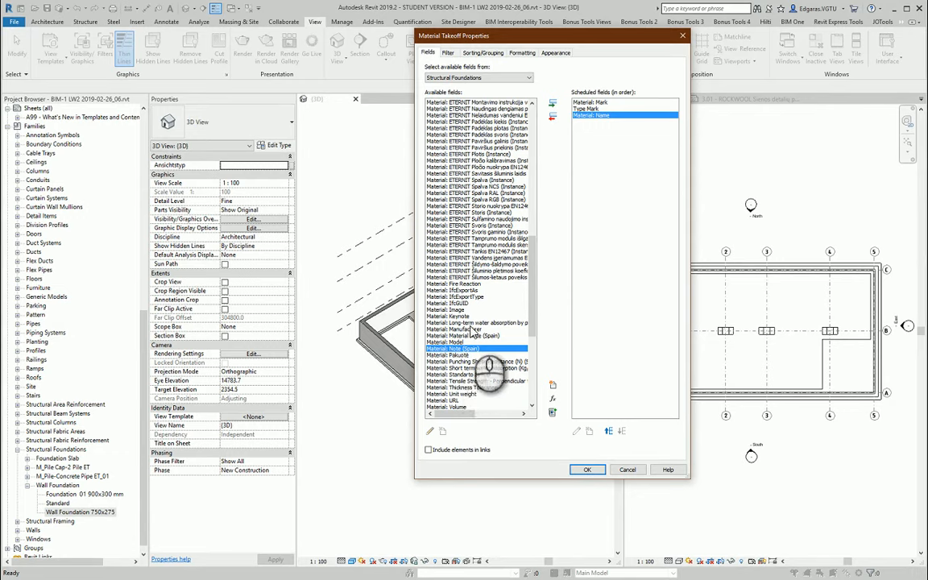
{"action": "scroll", "scroll_direction": "up", "scroll_amount": 3}
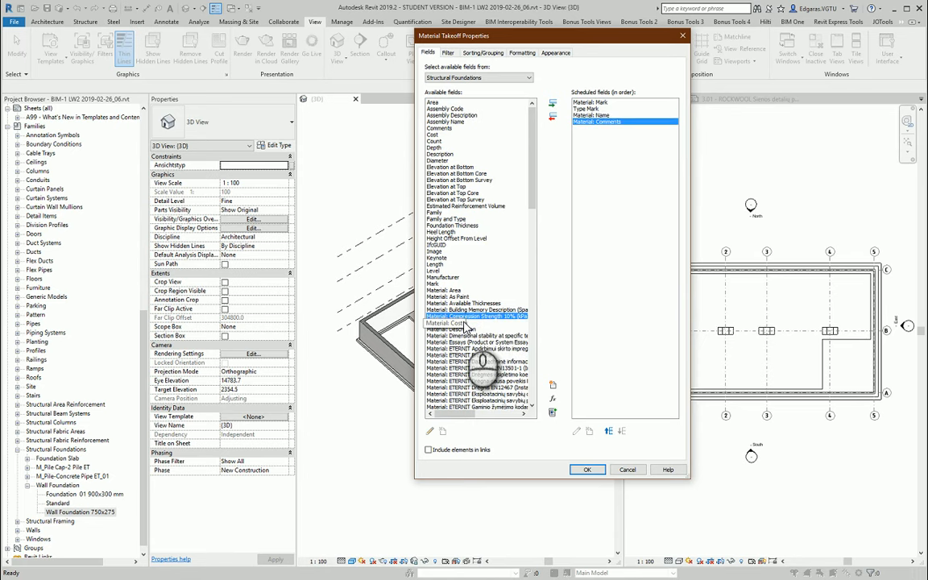
{"action": "mouse_move", "coordinate": [457, 329]}
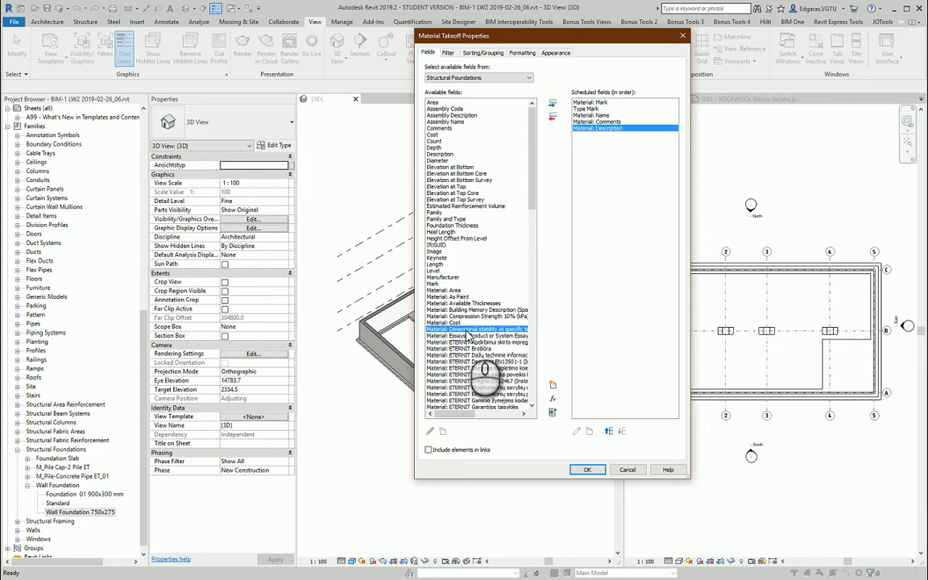
{"action": "scroll", "scroll_direction": "down", "scroll_amount": 3}
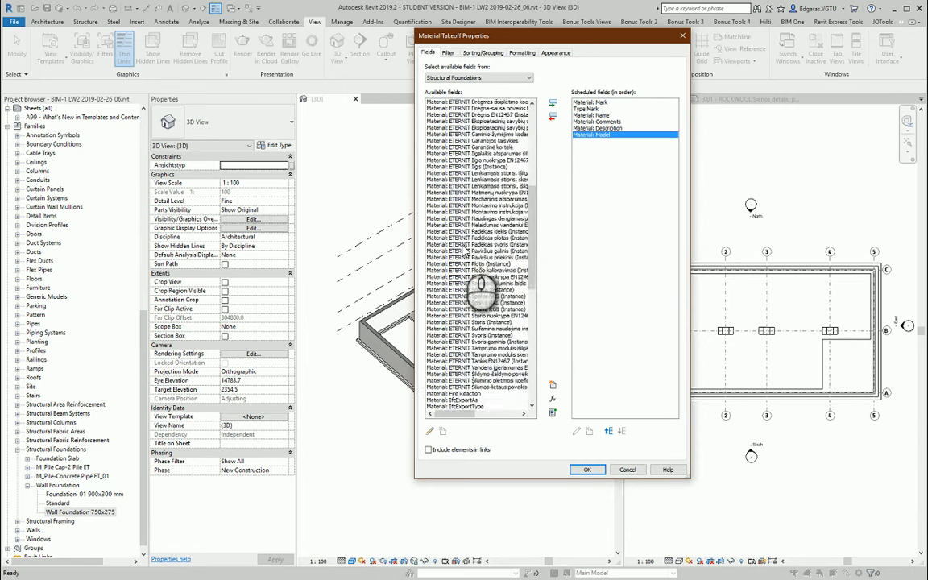
{"action": "scroll", "scroll_direction": "up", "scroll_amount": 3}
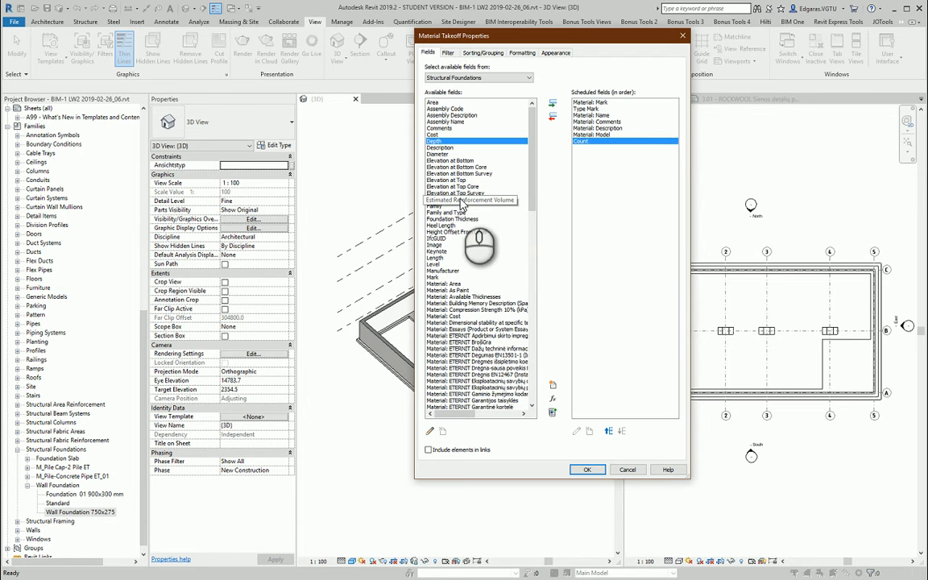
{"action": "scroll", "scroll_direction": "down", "scroll_amount": 3}
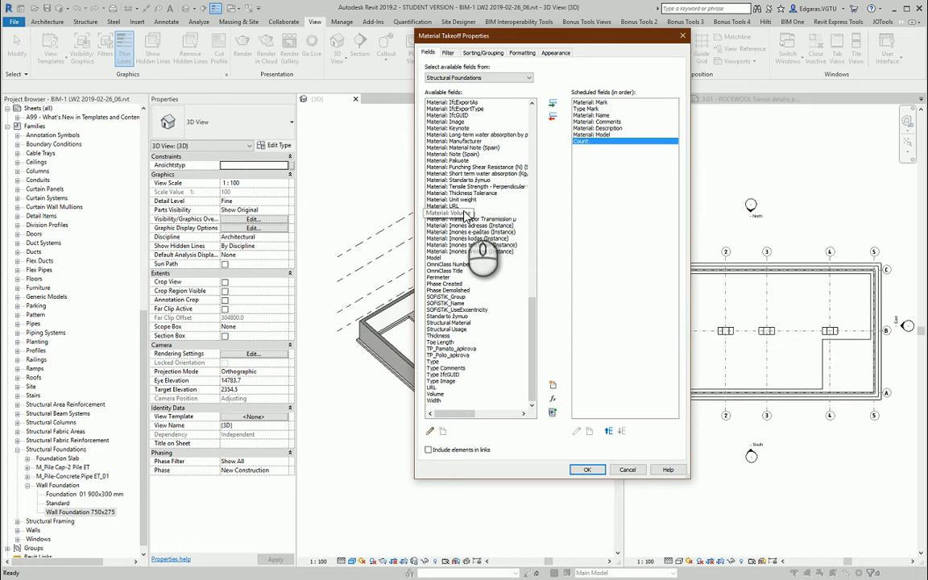
{"action": "left_click", "coordinate": [452, 213]}
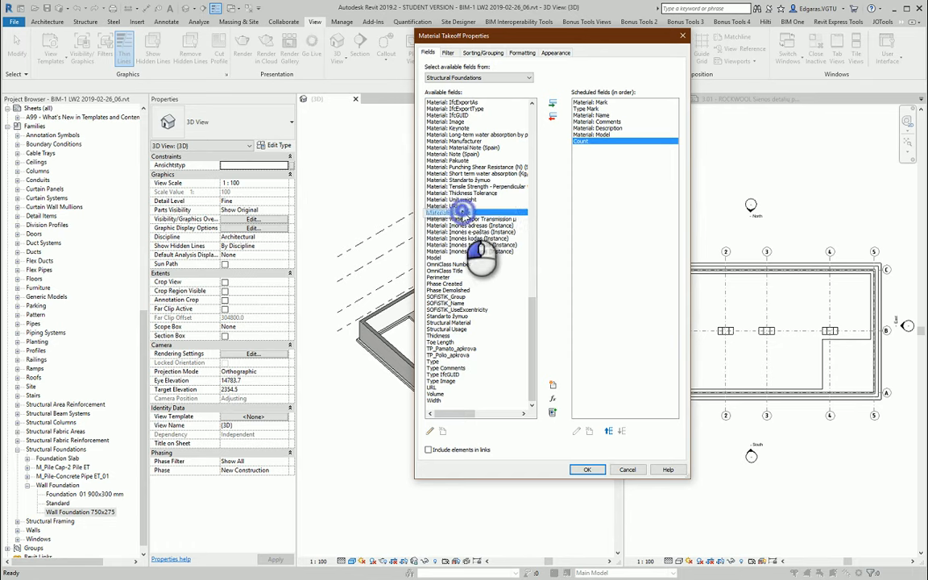
{"action": "left_click", "coordinate": [552, 104]}
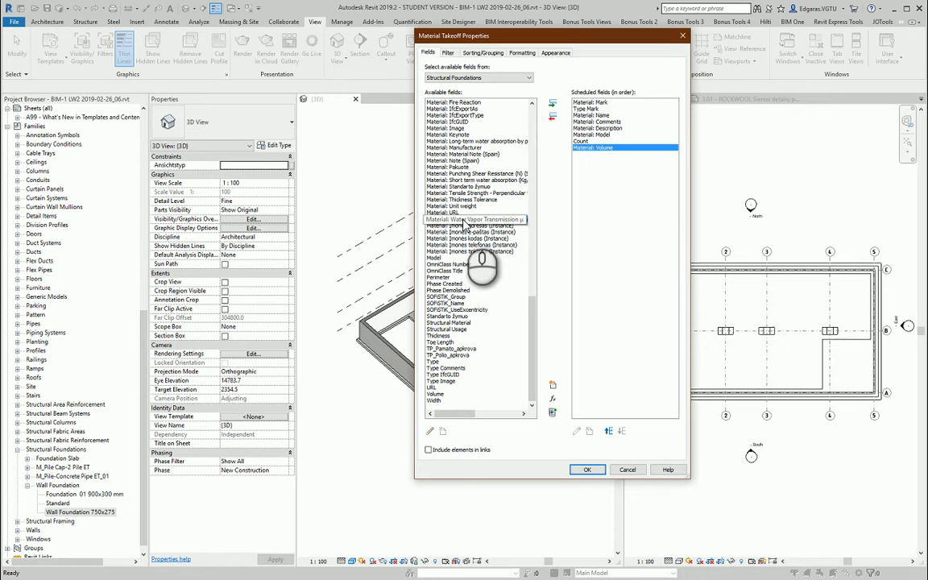
{"action": "left_click", "coordinate": [475, 219]}
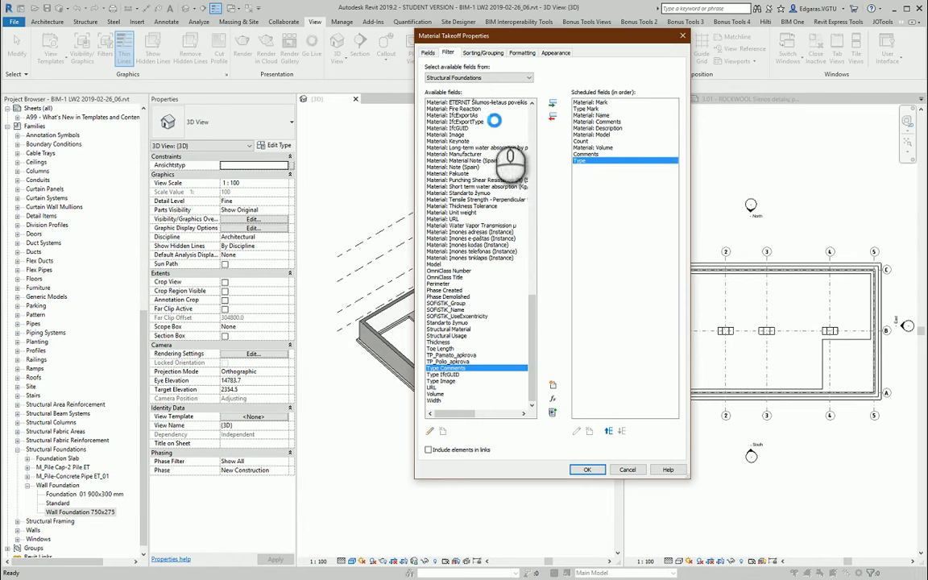
- Review the Filter tab, leaving every Filter by condition at (none)
{"action": "left_click", "coordinate": [448, 52]}
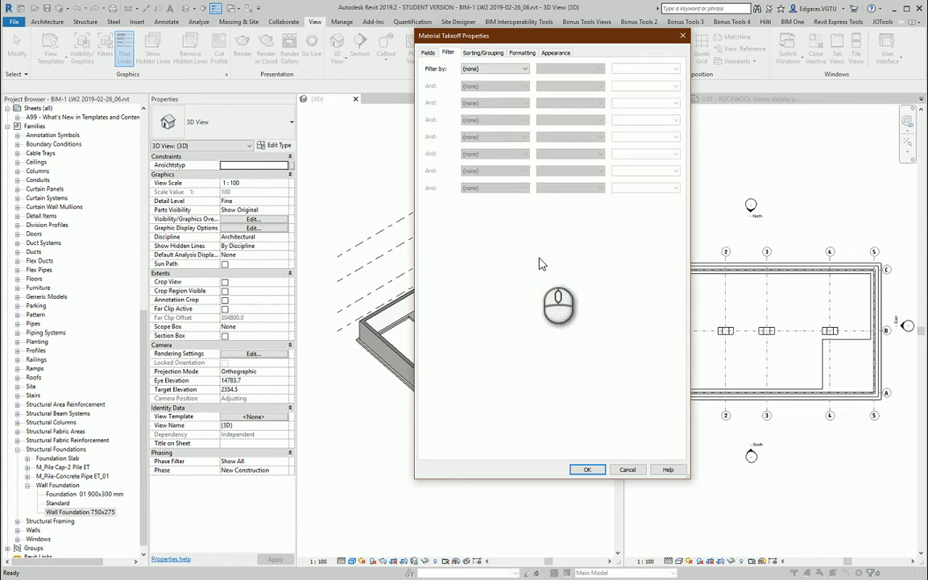
{"action": "mouse_move", "coordinate": [455, 274]}
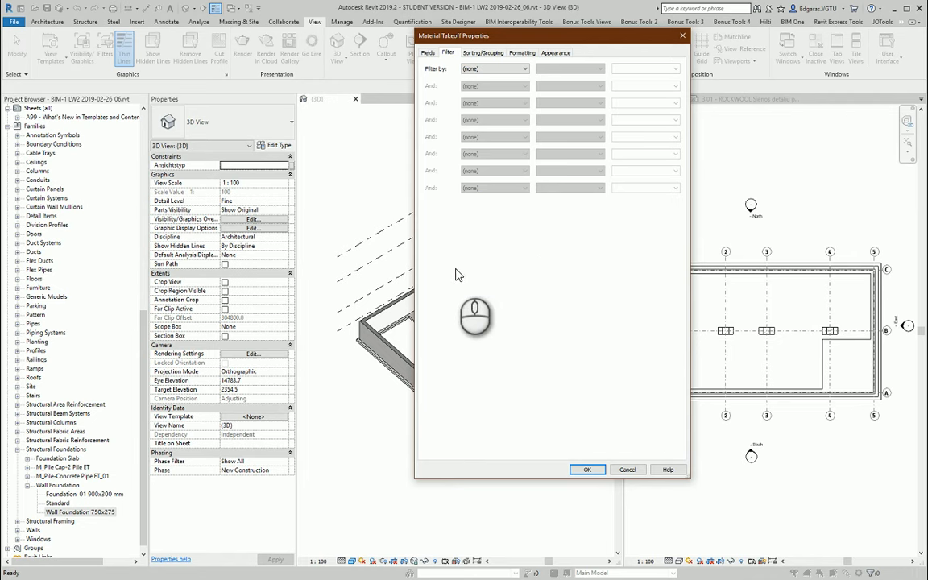
{"action": "mouse_move", "coordinate": [403, 361]}
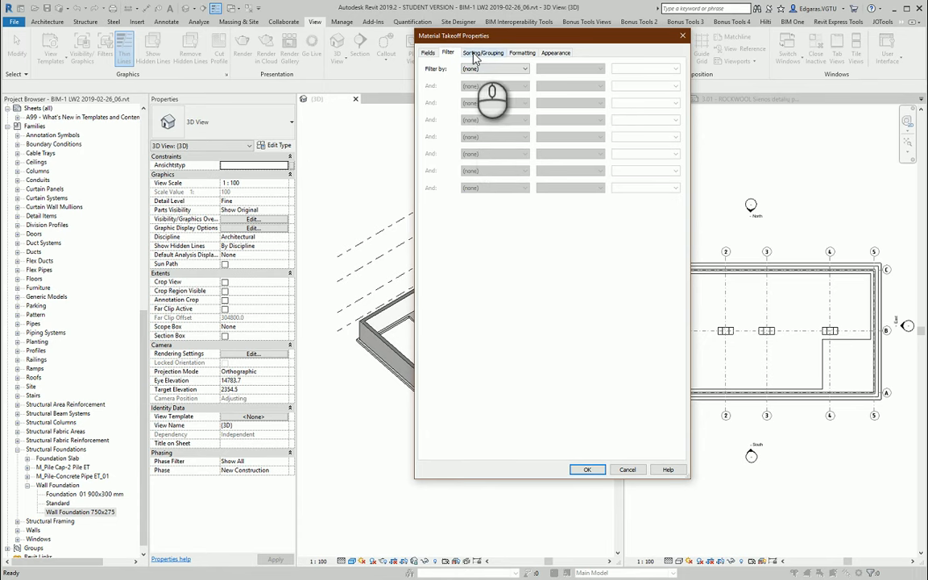
- Sort by Type Mark then Material: Name, with grand totals on and itemizing off
{"action": "left_click", "coordinate": [483, 52]}
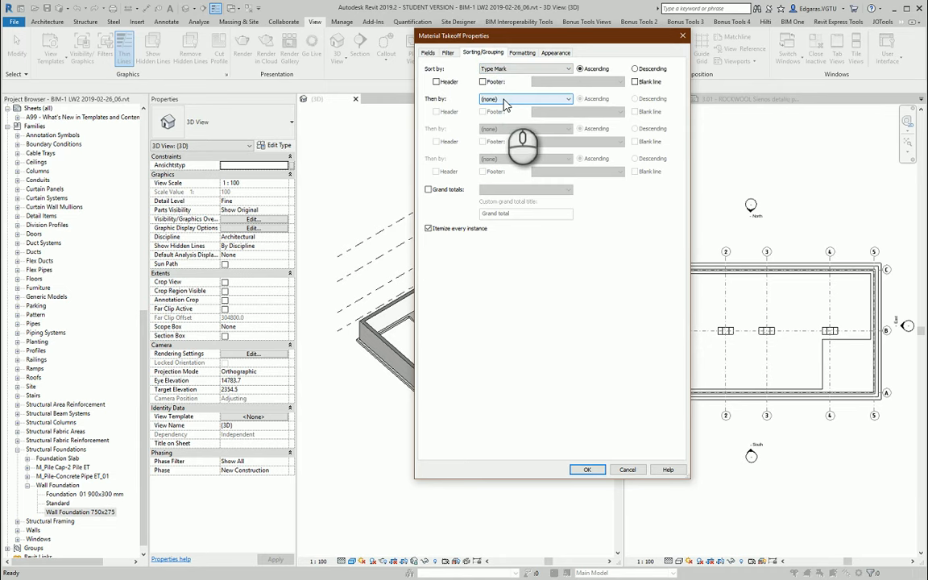
{"action": "left_click", "coordinate": [524, 99]}
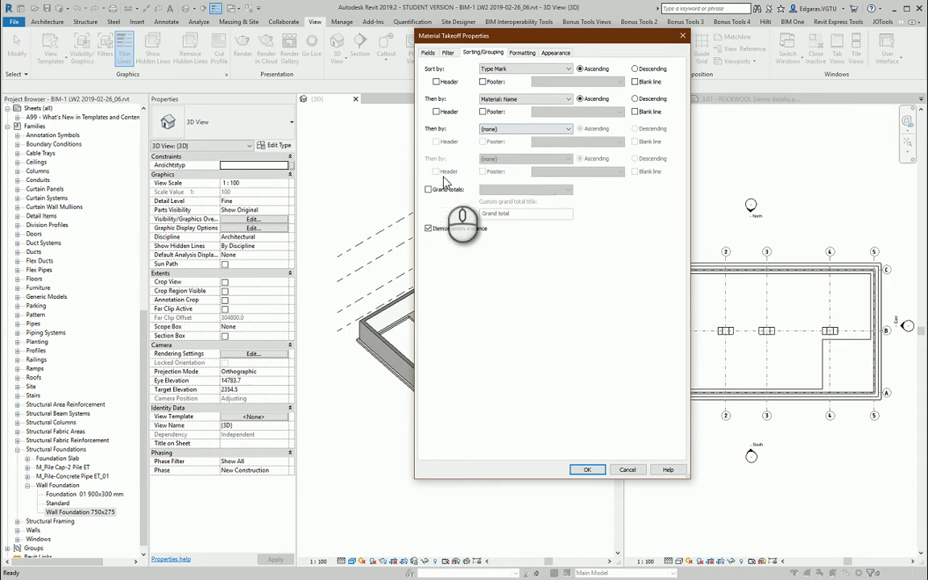
{"action": "left_click", "coordinate": [428, 189]}
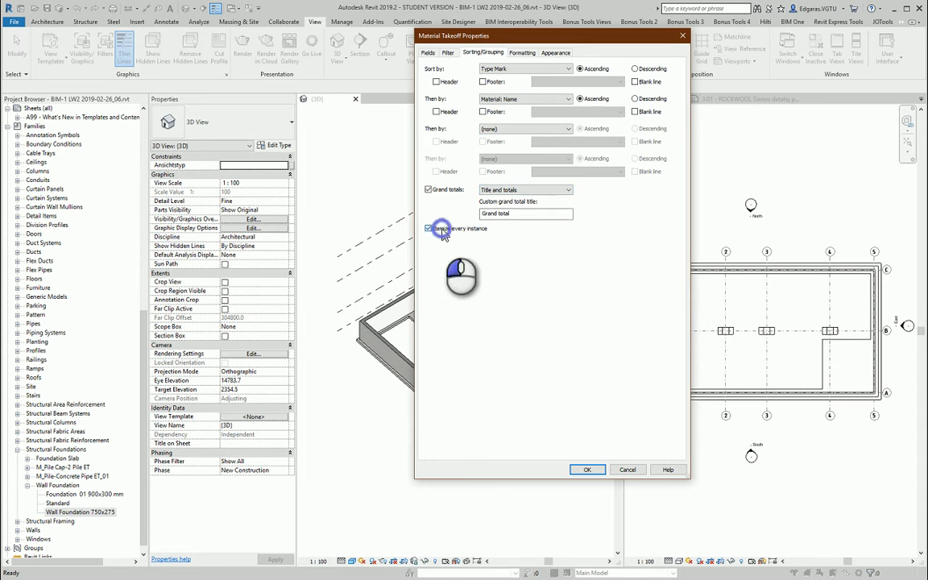
{"action": "left_click", "coordinate": [428, 228]}
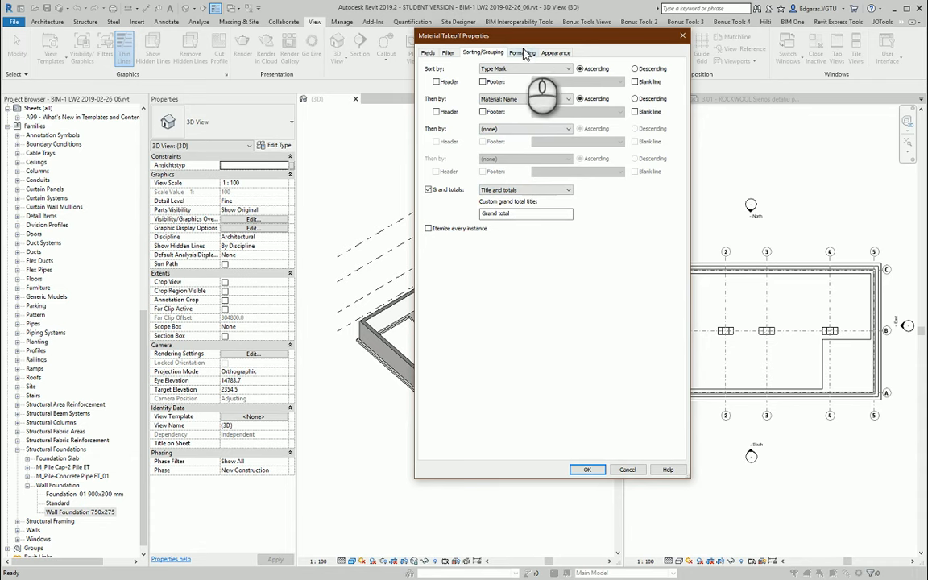
{"action": "left_click", "coordinate": [522, 52]}
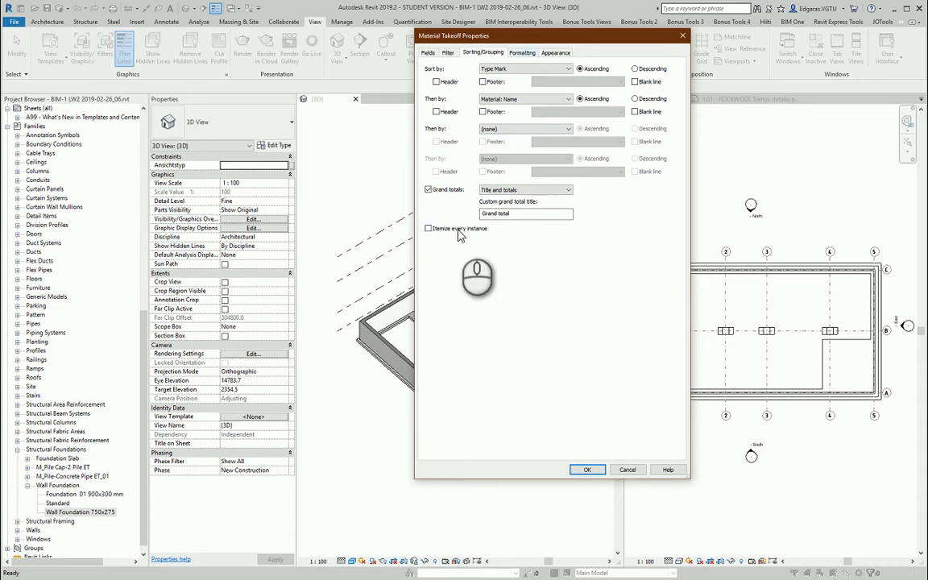
{"action": "left_click", "coordinate": [429, 228]}
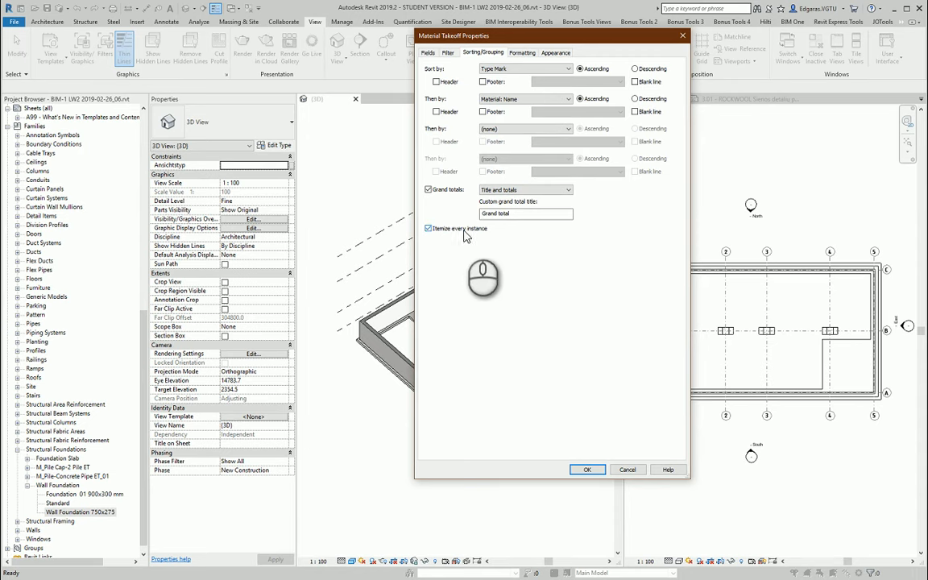
{"action": "left_click", "coordinate": [429, 228]}
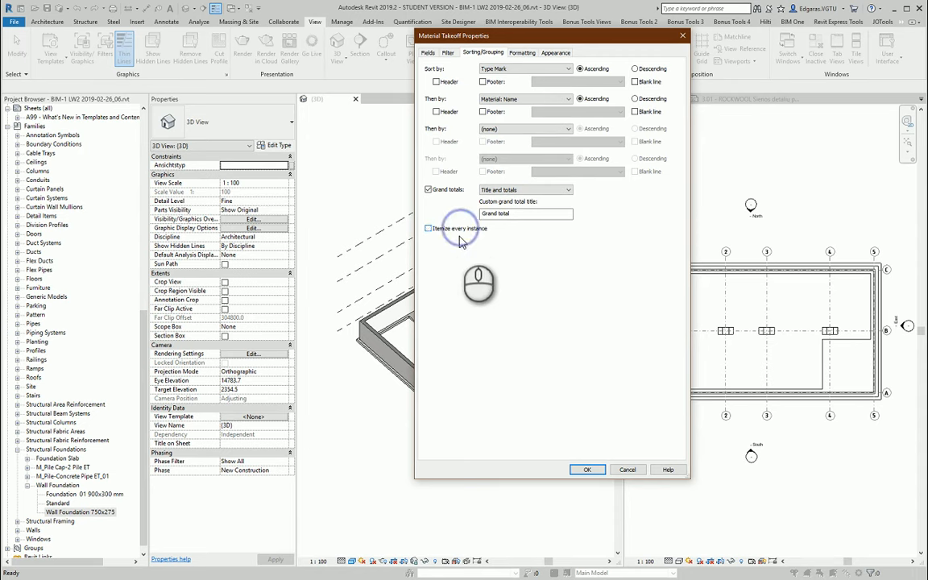
{"action": "left_click", "coordinate": [522, 53]}
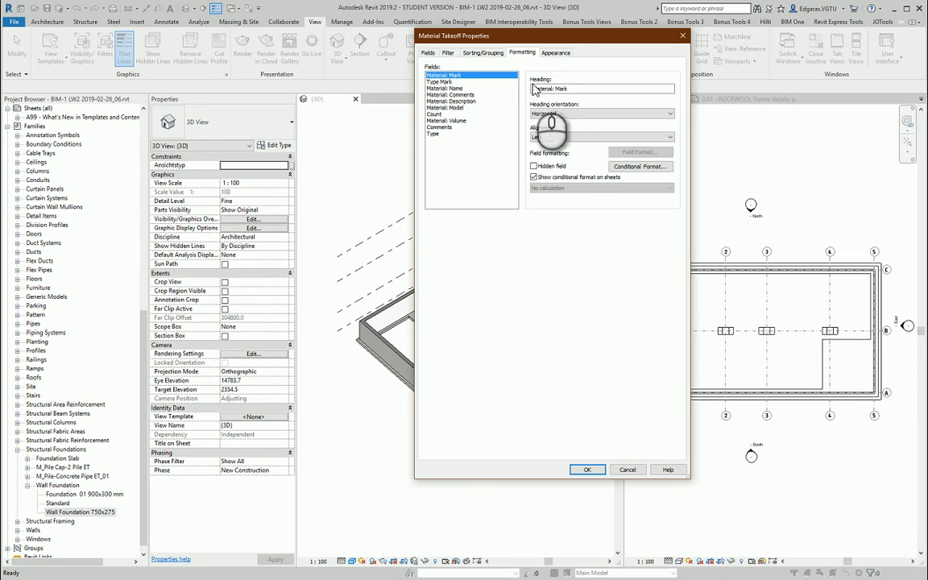
- Centre the Mark column and shorten the field headings by dropping the Material prefix
{"action": "triple_click", "coordinate": [600, 89]}
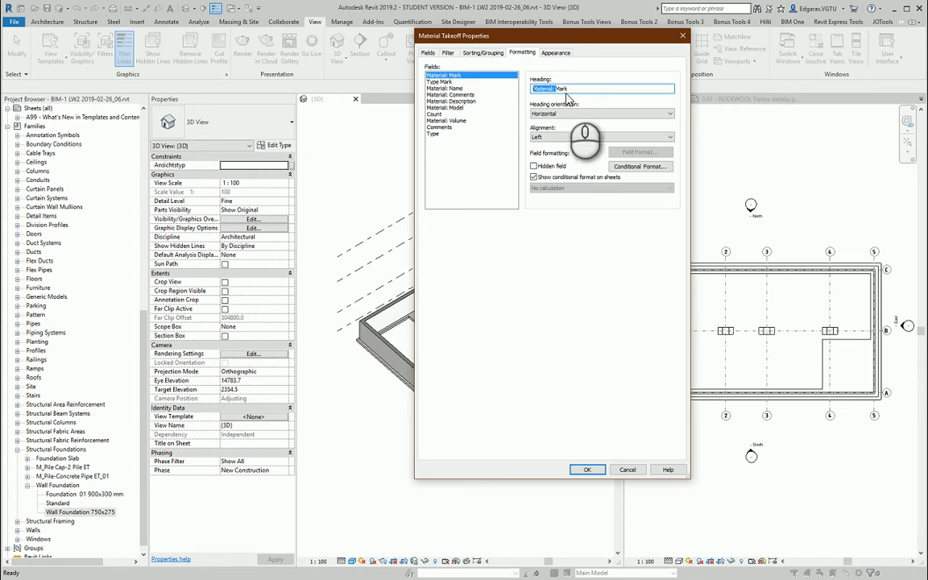
{"action": "left_click", "coordinate": [602, 137]}
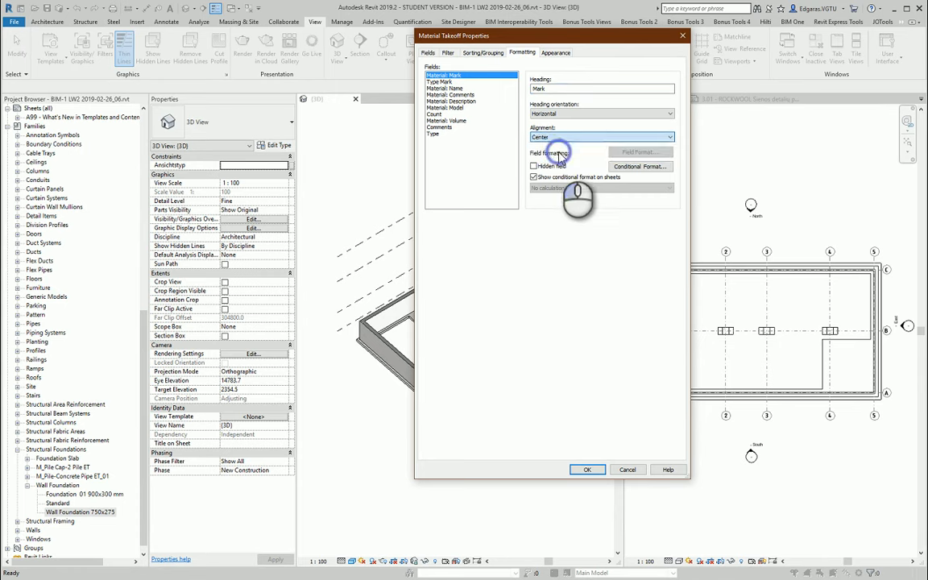
{"action": "left_click", "coordinate": [439, 81]}
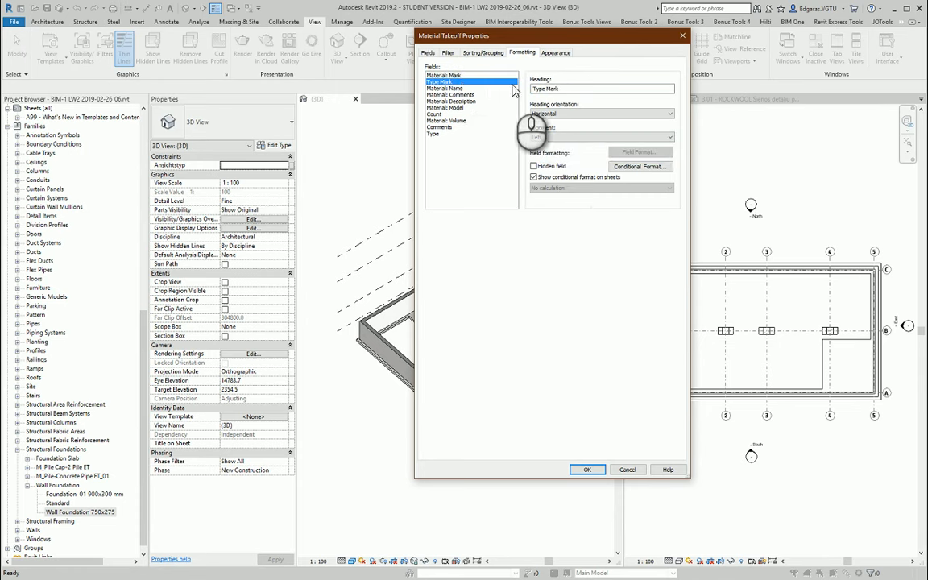
{"action": "left_click", "coordinate": [446, 88]}
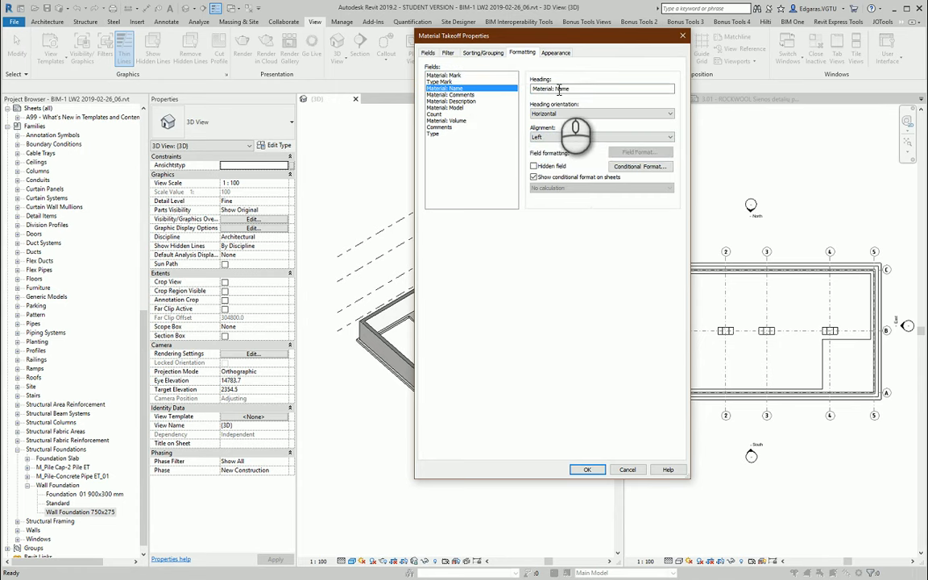
{"action": "left_click", "coordinate": [451, 95]}
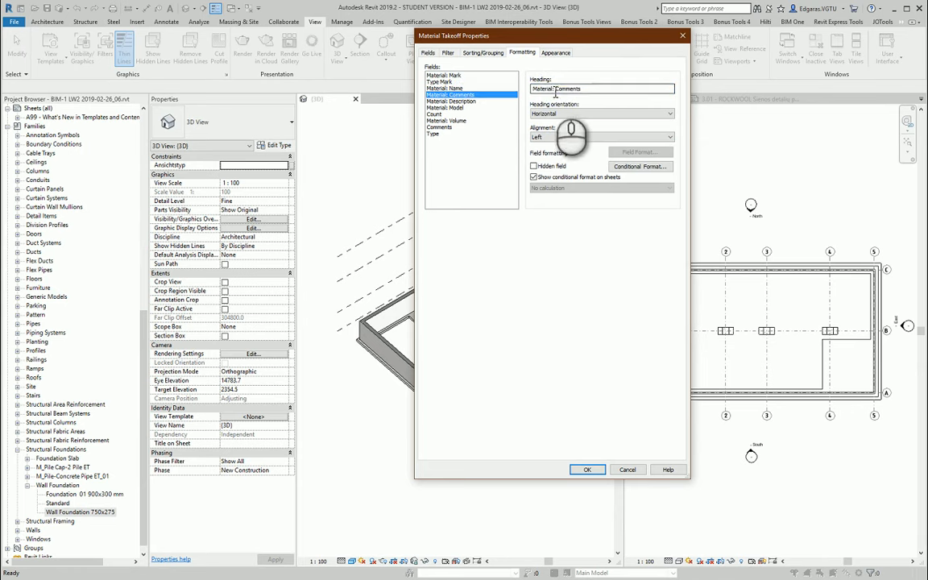
{"action": "left_click", "coordinate": [451, 100]}
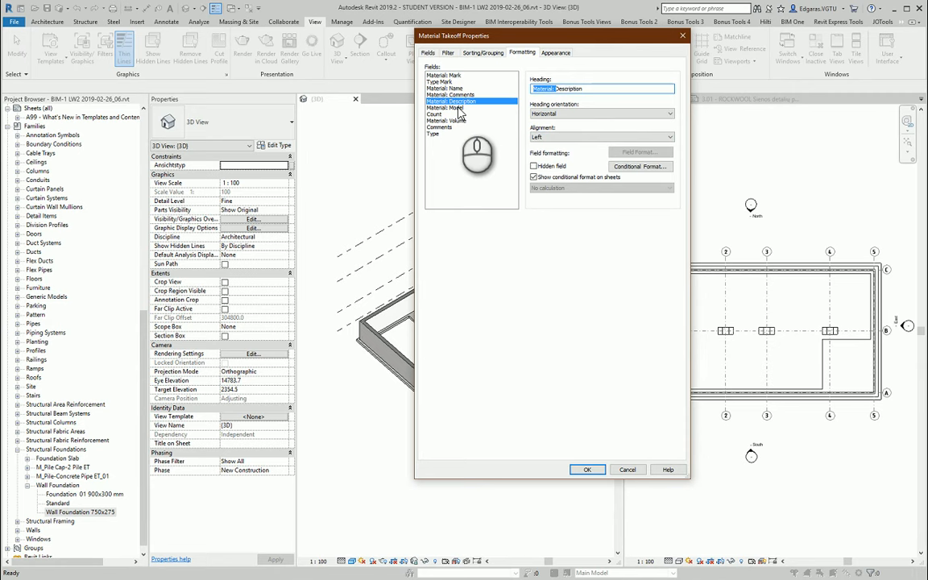
{"action": "left_click", "coordinate": [446, 108]}
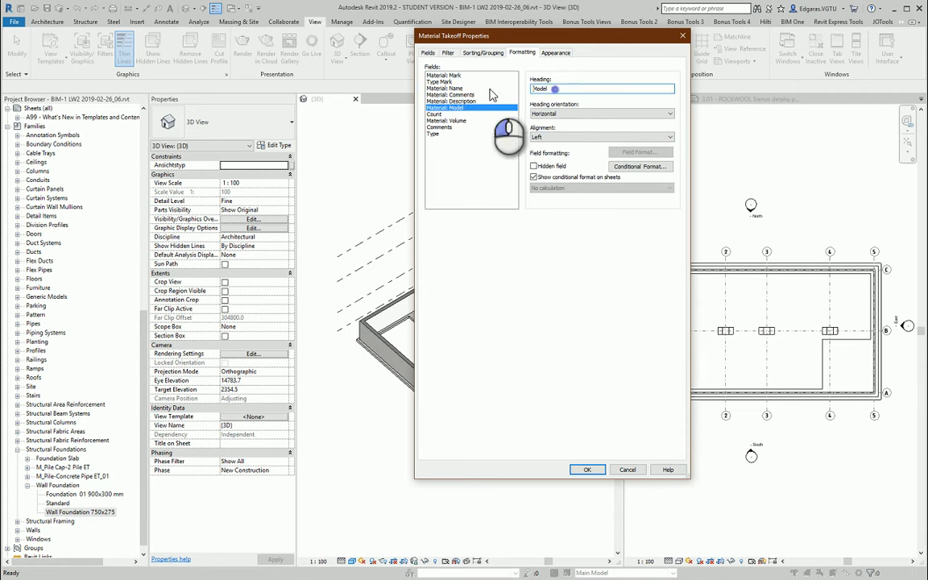
{"action": "left_click", "coordinate": [445, 121]}
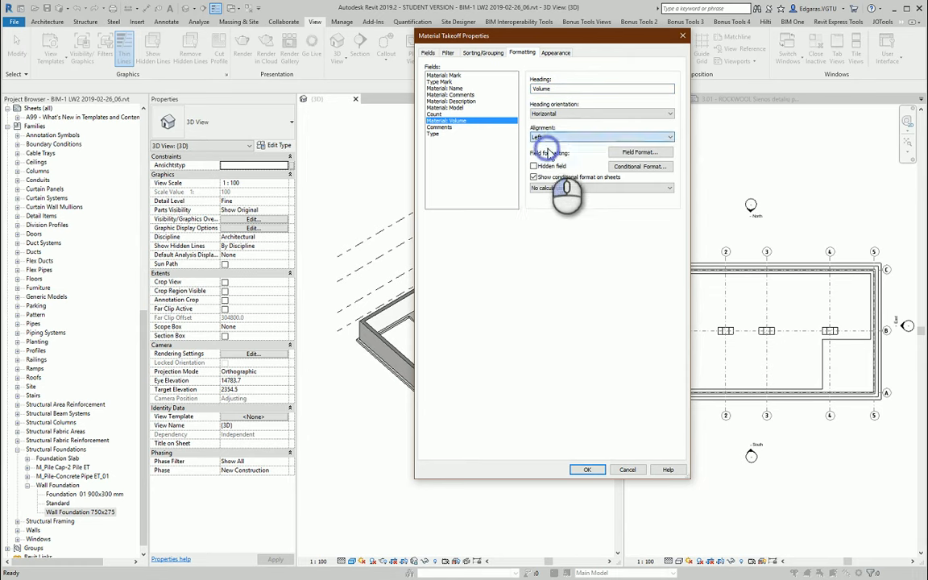
- Centre the Volume column, calculate its totals, and hide the Type field
{"action": "left_click", "coordinate": [435, 113]}
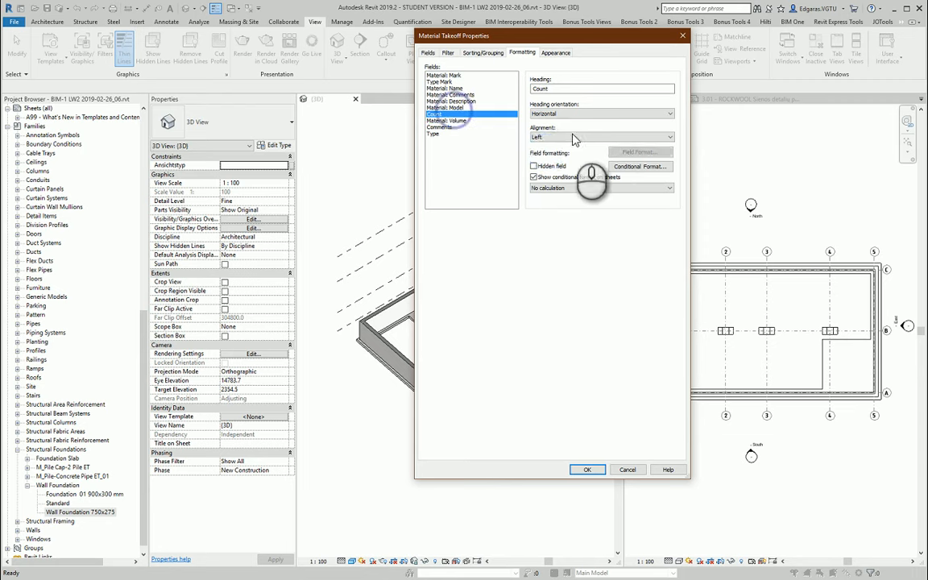
{"action": "left_click", "coordinate": [446, 107]}
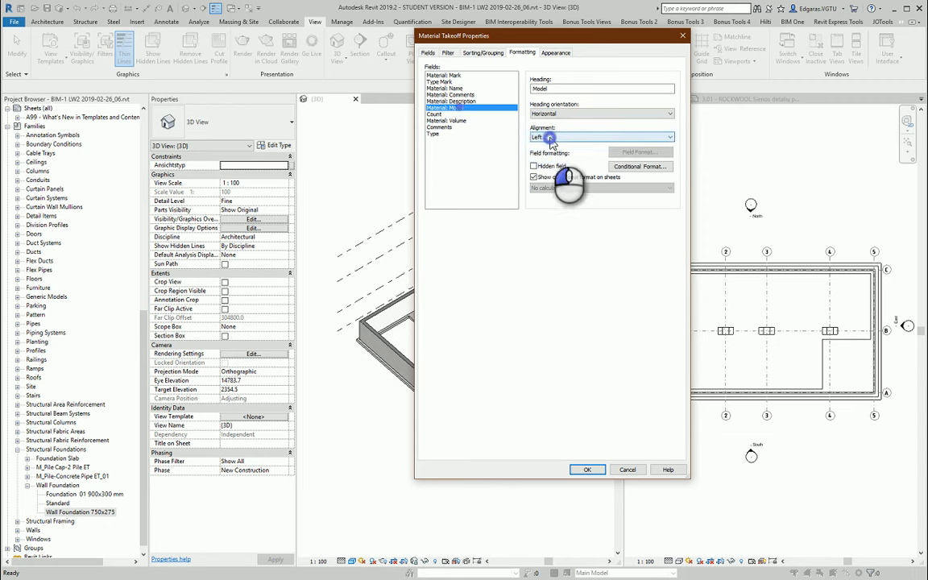
{"action": "left_click", "coordinate": [457, 120]}
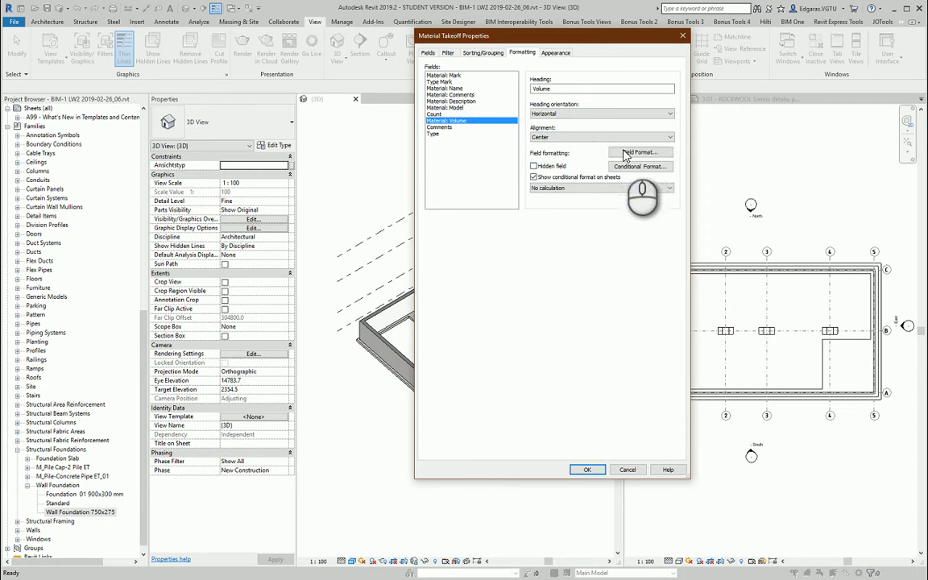
{"action": "left_click", "coordinate": [640, 152]}
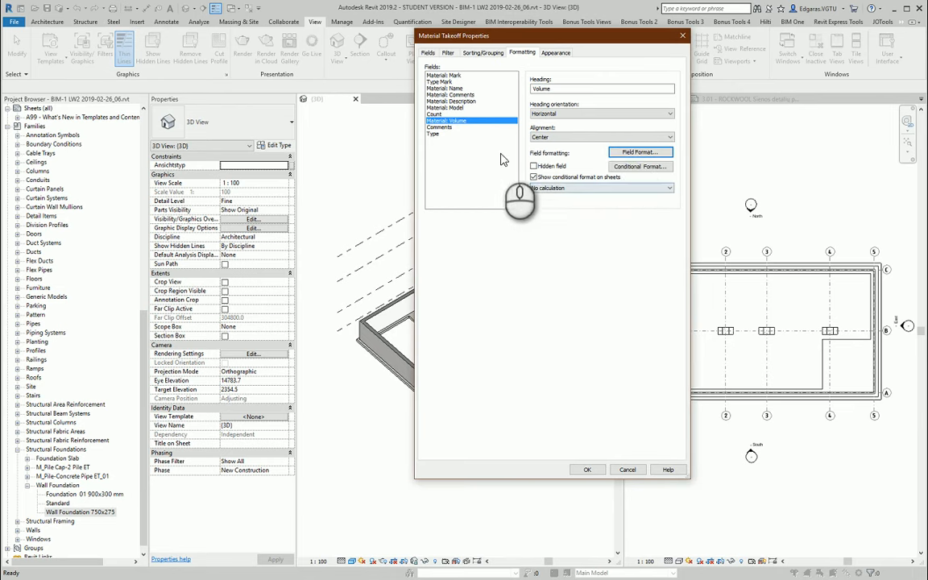
{"action": "left_click", "coordinate": [600, 188]}
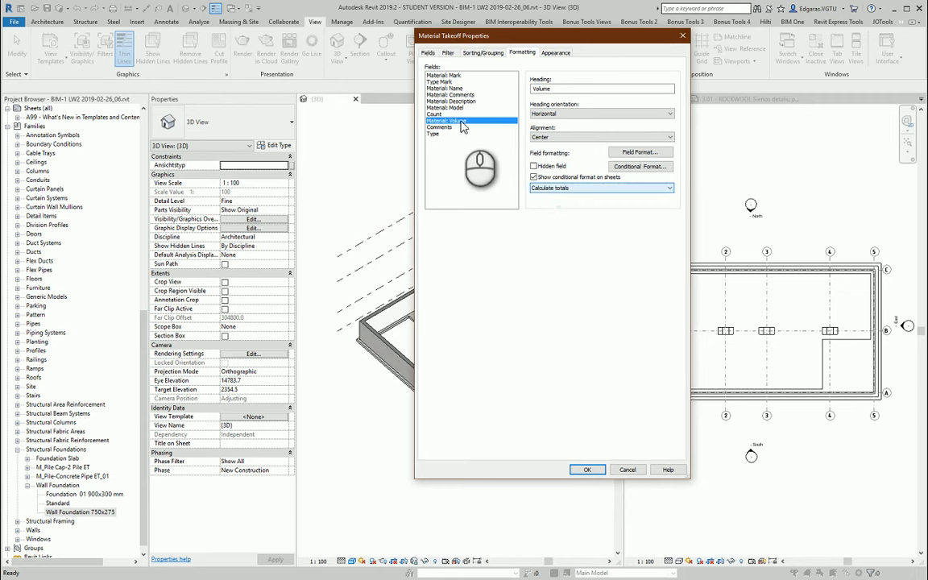
{"action": "left_click", "coordinate": [441, 113]}
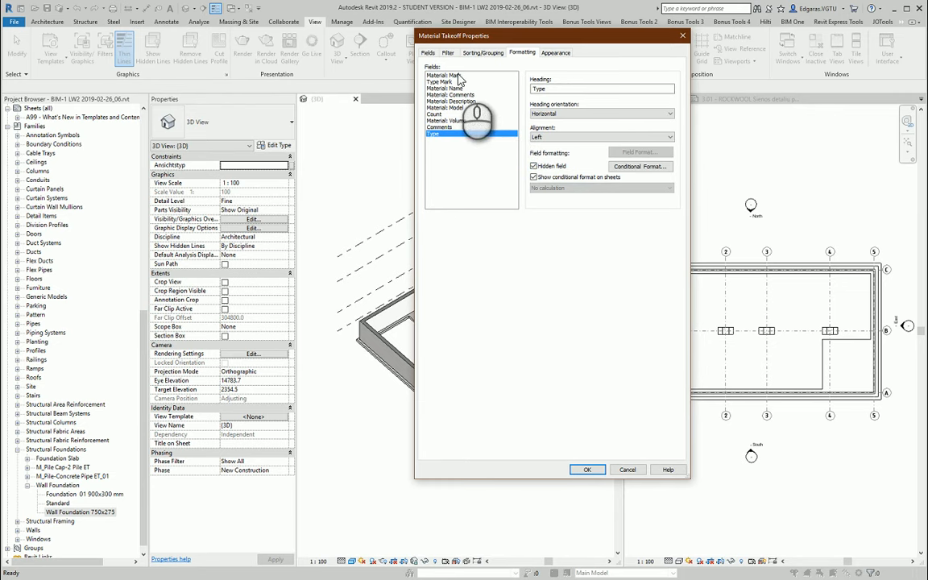
{"action": "left_click", "coordinate": [444, 75]}
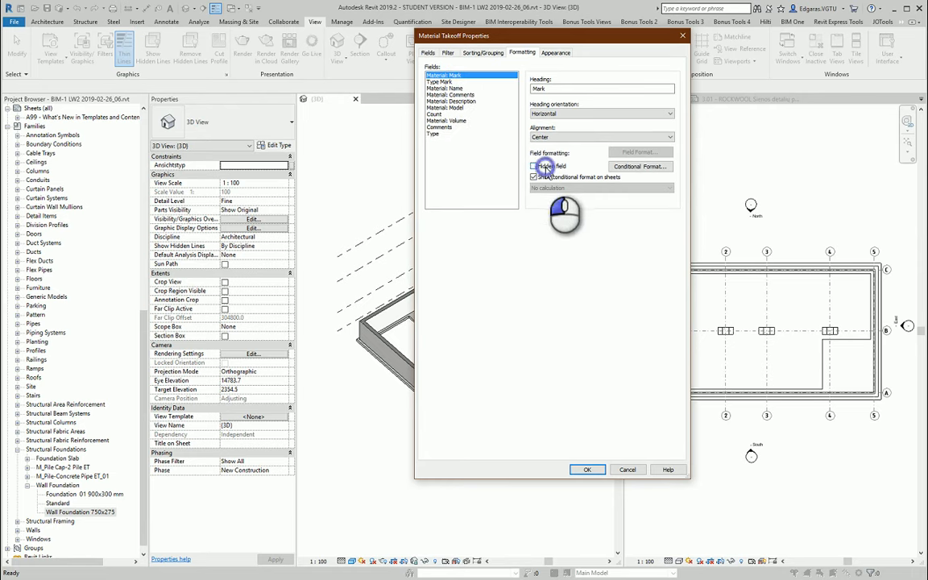
{"action": "left_click", "coordinate": [440, 82]}
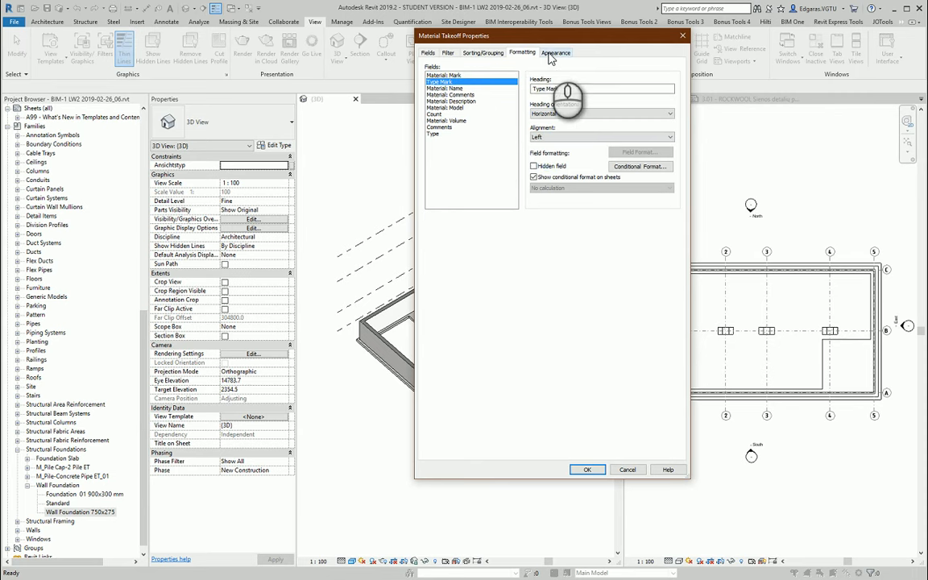
- Set header and body text to 2.5mm ISOCPEUR, remove the blank row, and display the schedule
{"action": "left_click", "coordinate": [556, 52]}
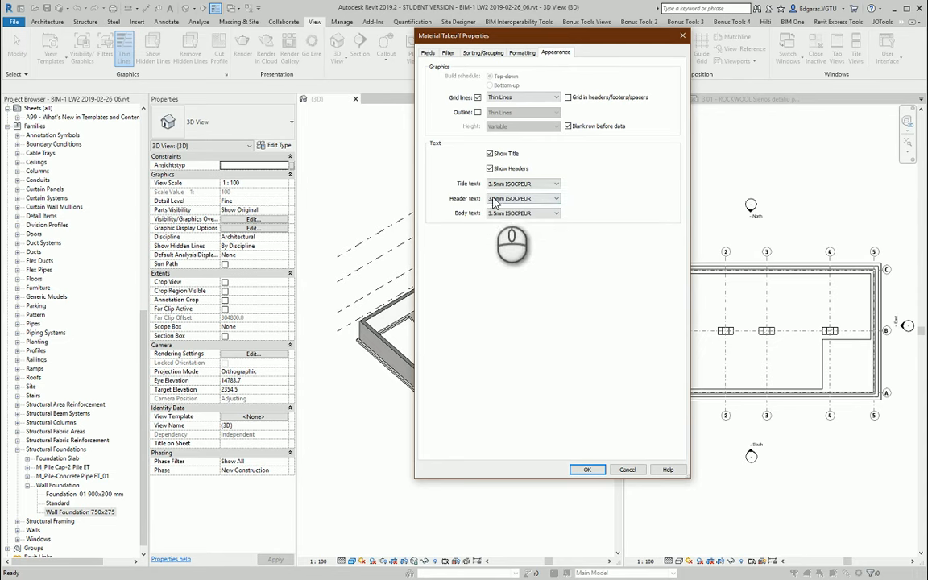
{"action": "left_click", "coordinate": [555, 198]}
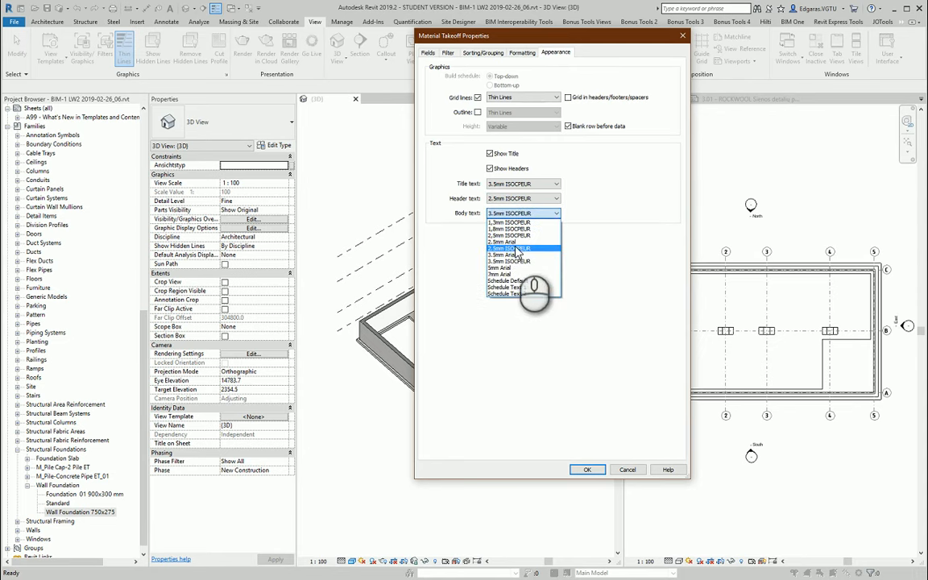
{"action": "left_click", "coordinate": [509, 243]}
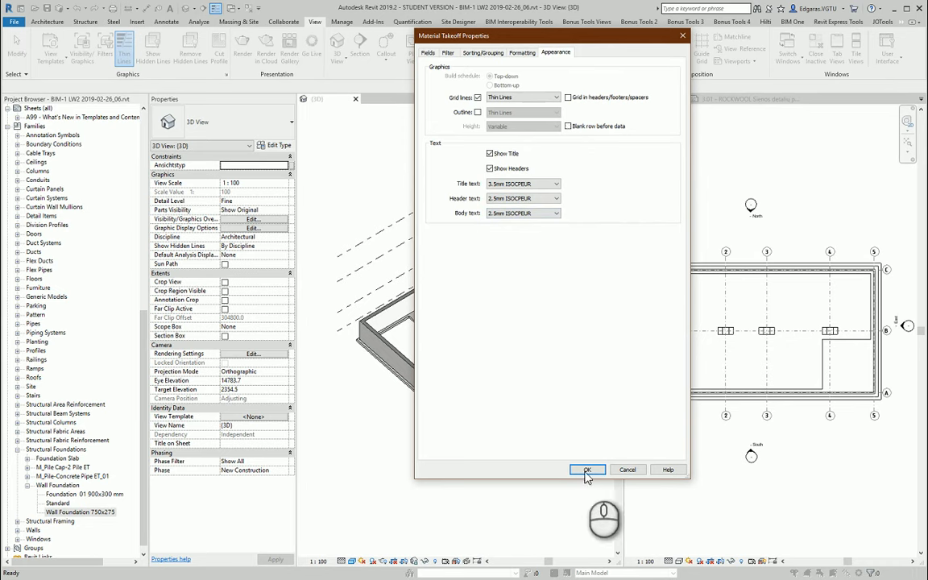
{"action": "left_click", "coordinate": [587, 470]}
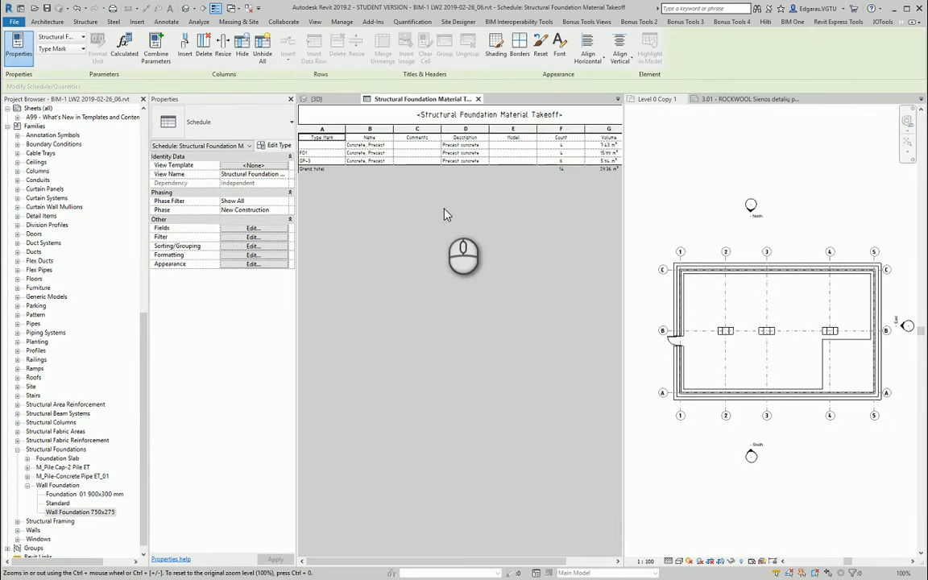
{"action": "mouse_move", "coordinate": [508, 214]}
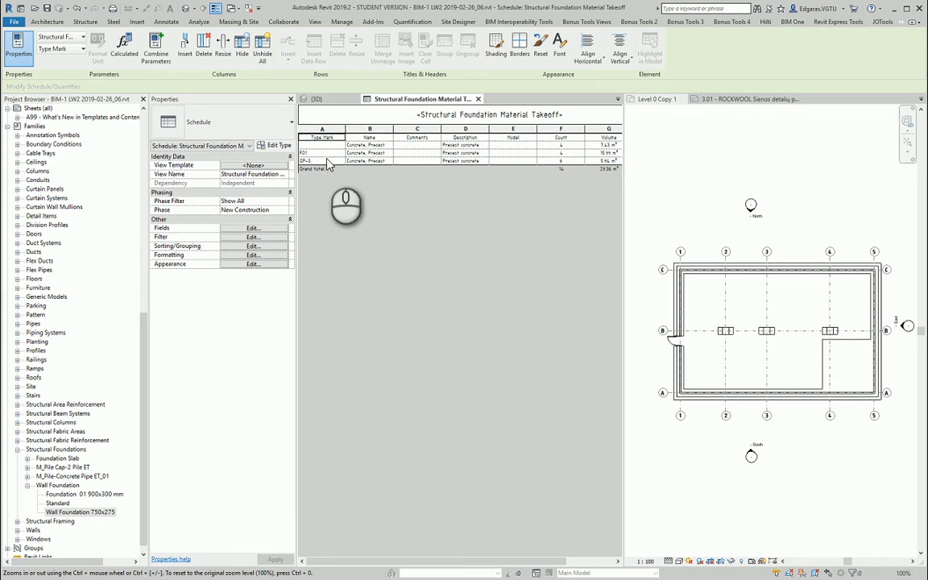
- Enter WF01 as the 900x300mm wall foundation's Type Mark, applying it to the type
{"action": "left_click", "coordinate": [305, 153]}
{"action": "type", "text": "W"}
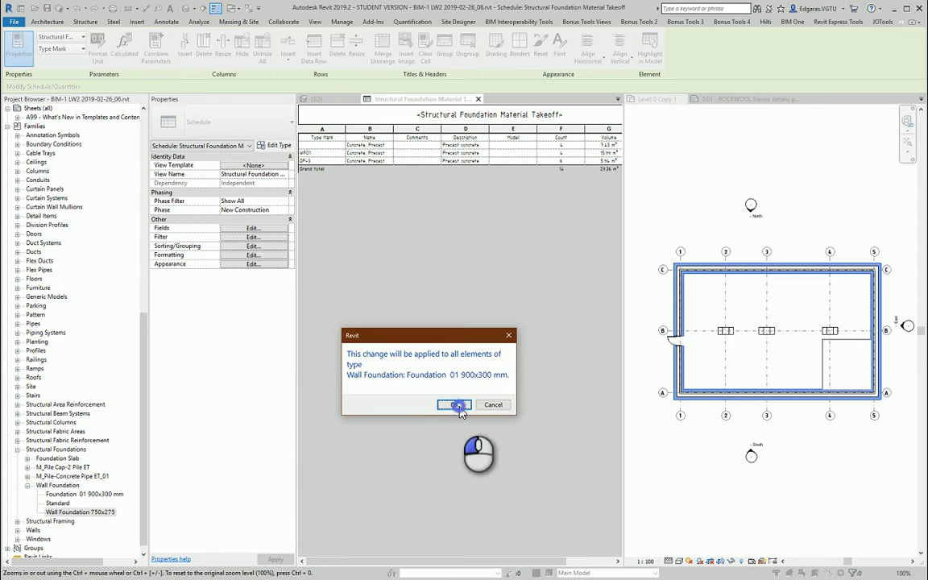
{"action": "left_click", "coordinate": [454, 405]}
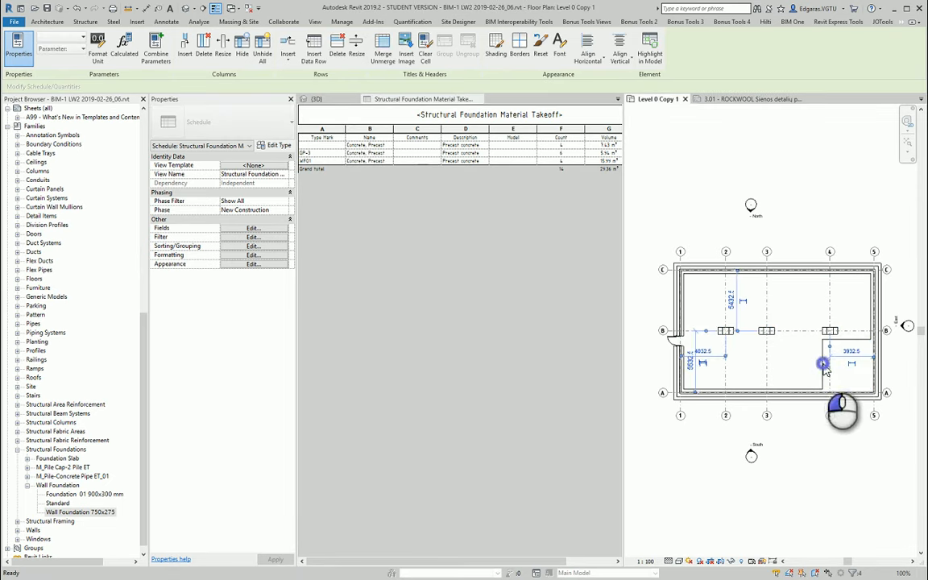
- Select the foundation slab in the plan and set its type's Type Mark to SF01
{"action": "left_click", "coordinate": [821, 364]}
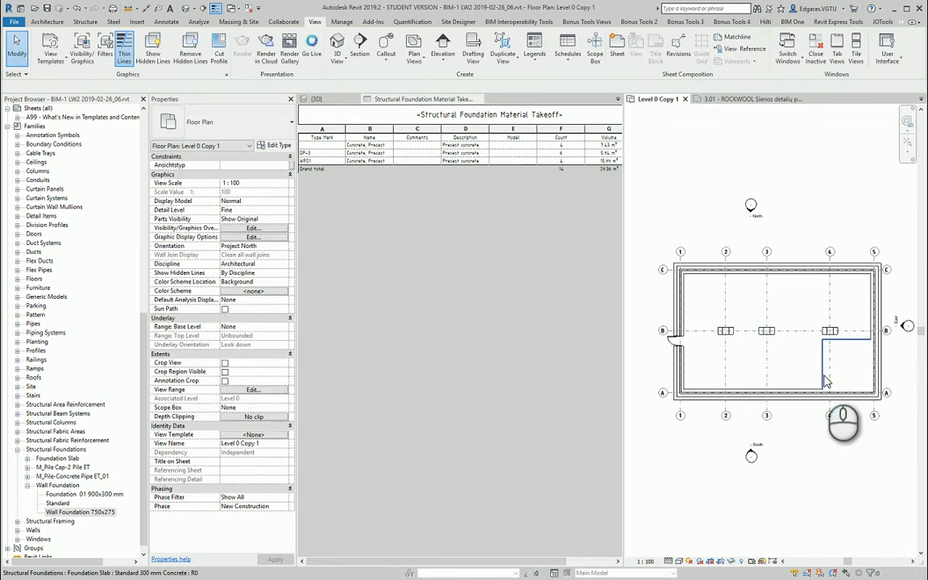
{"action": "left_click", "coordinate": [846, 363]}
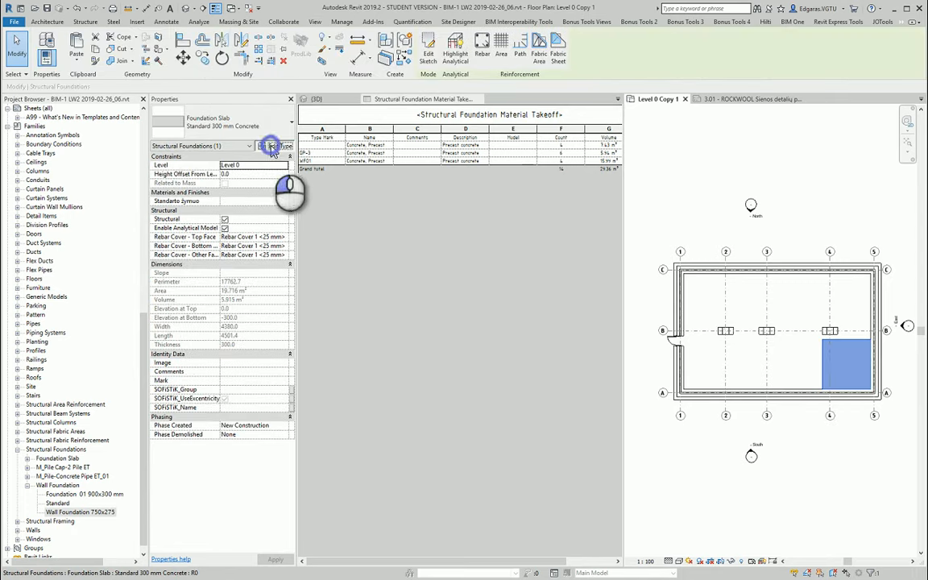
{"action": "left_click", "coordinate": [277, 145]}
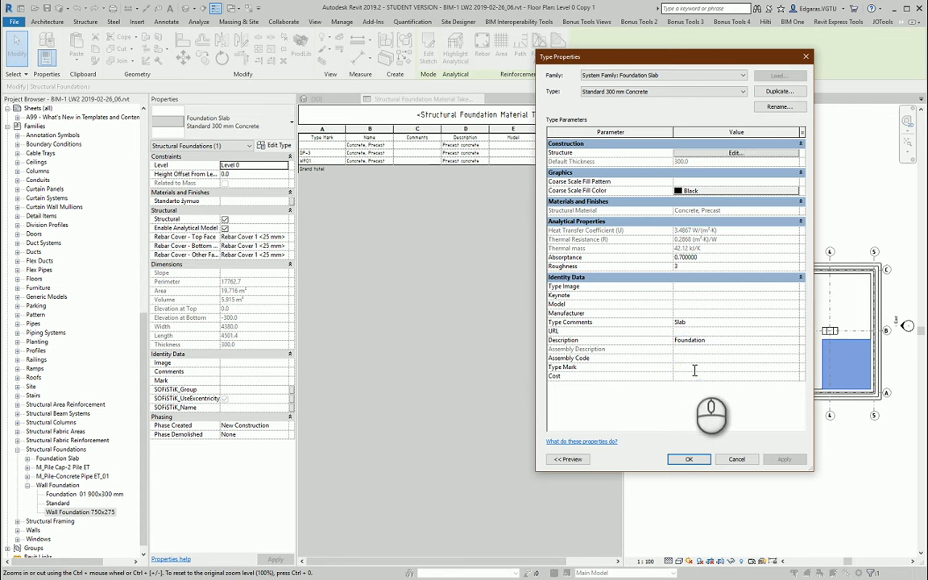
{"action": "type", "text": "SF01"}
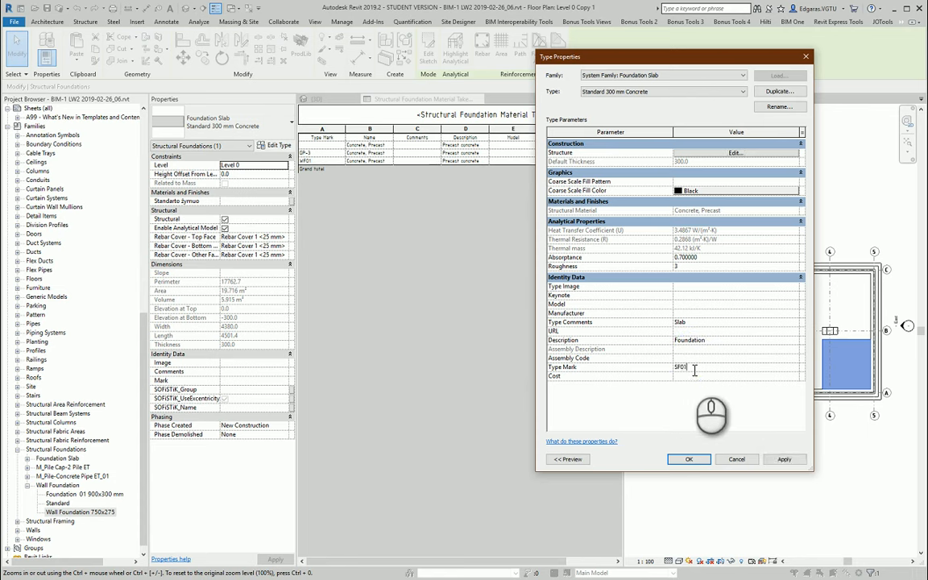
{"action": "left_click", "coordinate": [688, 459]}
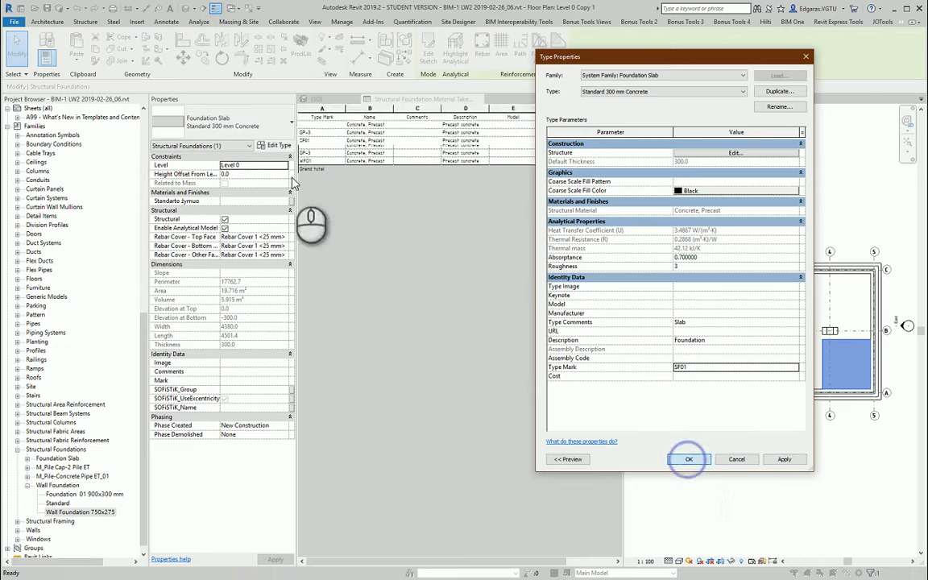
{"action": "left_click", "coordinate": [687, 460]}
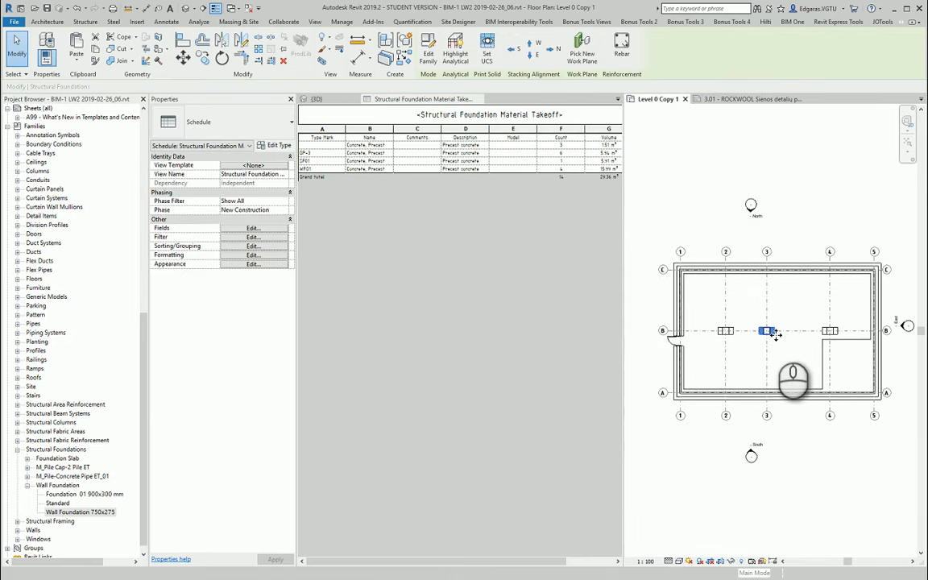
- Zoom in, select the pile cap, and set its type's Type Mark to FC01
{"action": "left_click", "coordinate": [766, 332]}
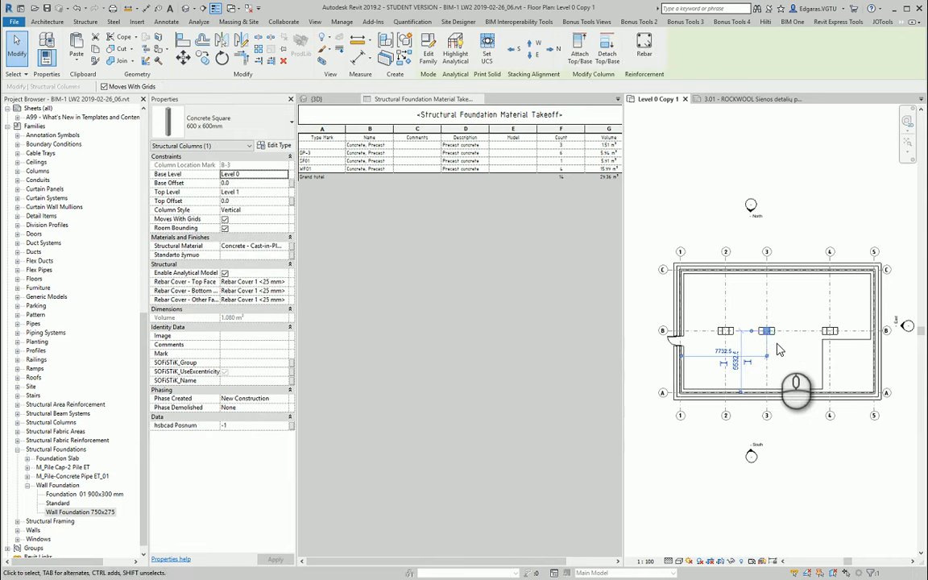
{"action": "scroll", "scroll_direction": "up", "scroll_amount": 3}
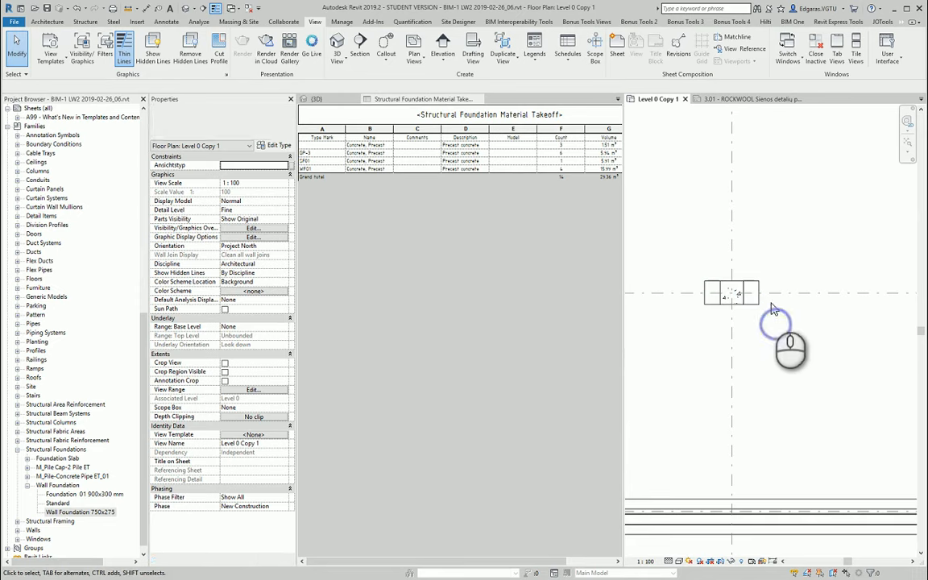
{"action": "left_click", "coordinate": [731, 292]}
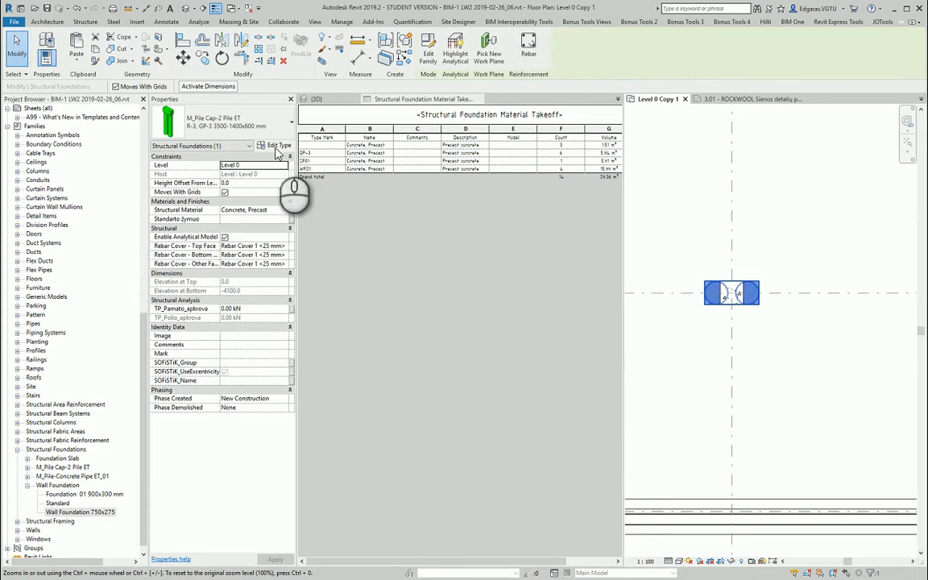
{"action": "left_click", "coordinate": [276, 145]}
{"action": "type", "text": "F"}
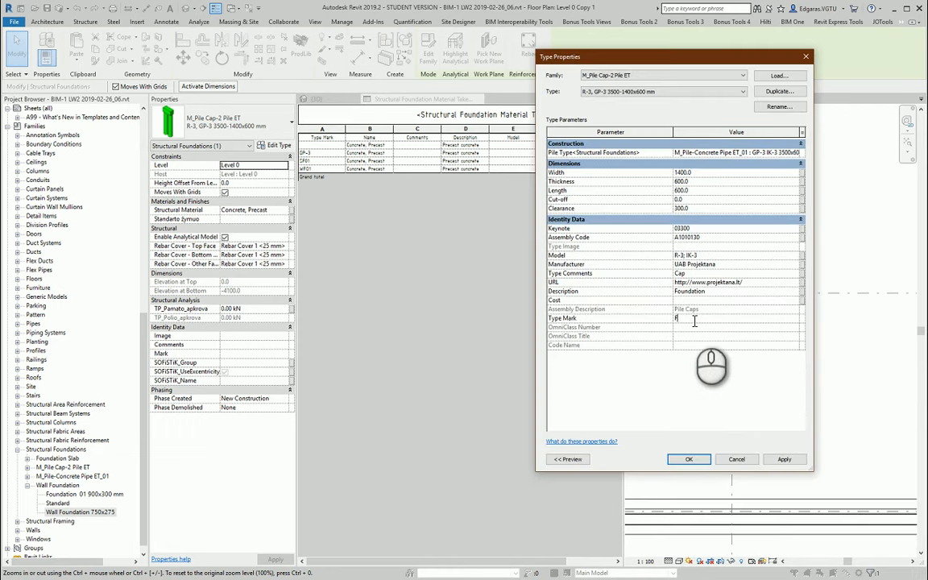
{"action": "type", "text": "C01"}
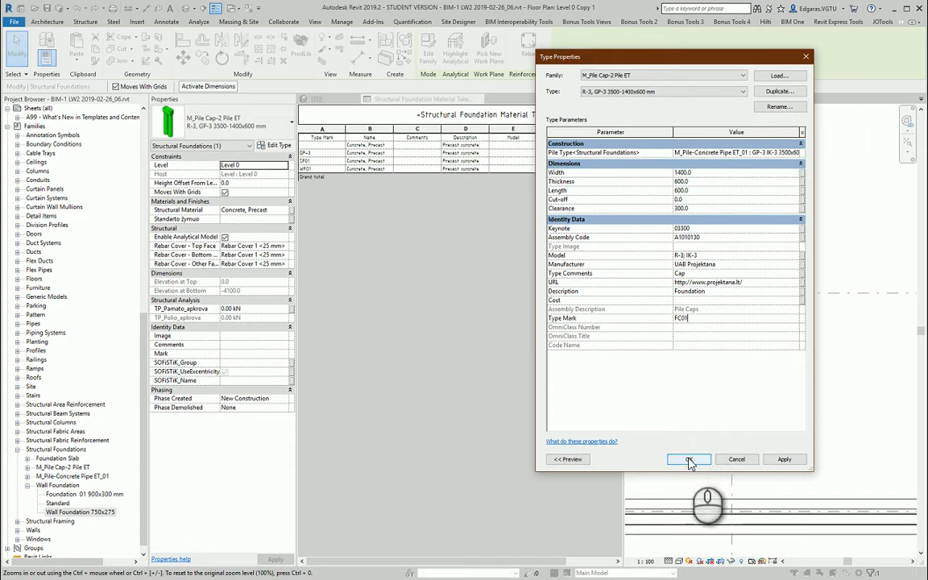
{"action": "left_click", "coordinate": [689, 460]}
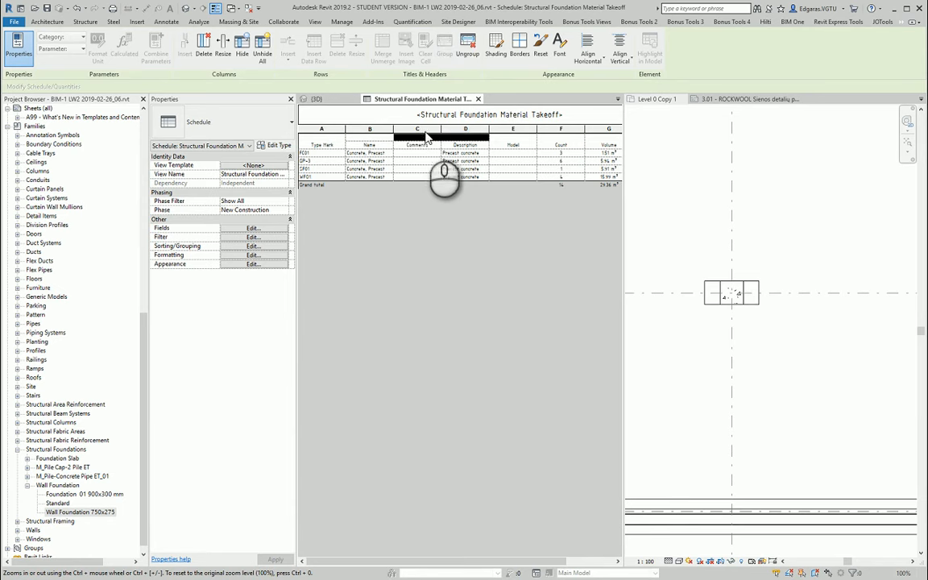
- Add thin outside borders to the grouped header cells and a bottom border under the title
{"action": "left_click", "coordinate": [417, 137]}
{"action": "type", "text": "Name and technical parameters"}
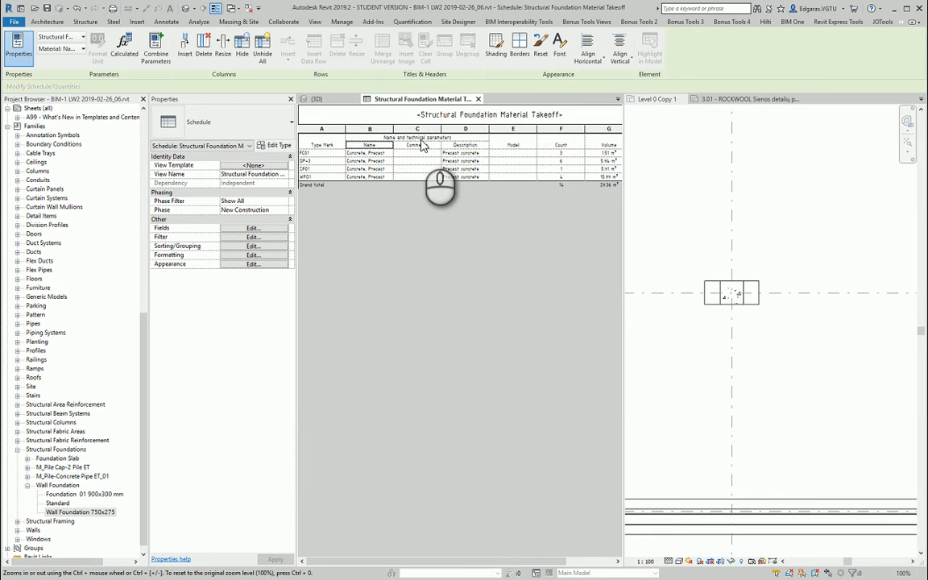
{"action": "left_click", "coordinate": [417, 145]}
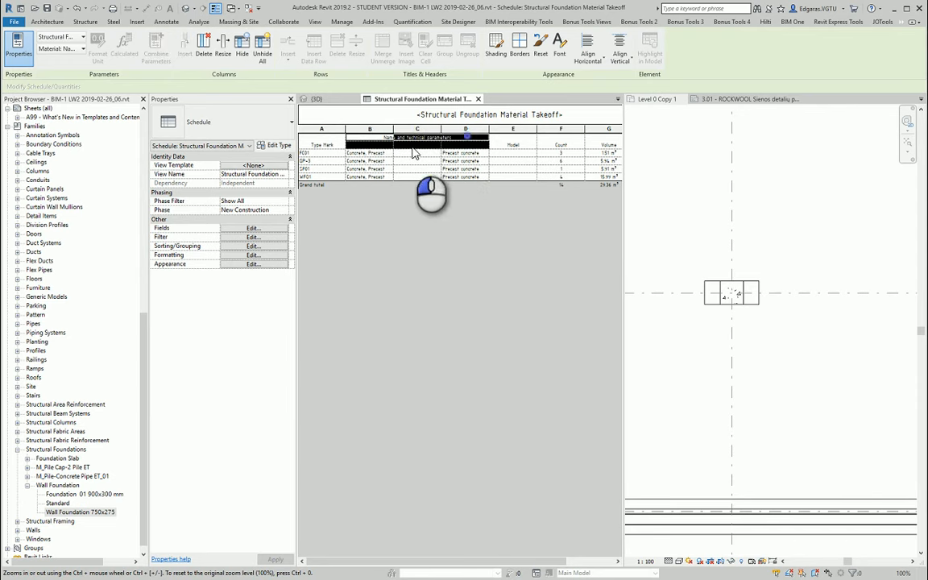
{"action": "left_click", "coordinate": [519, 45]}
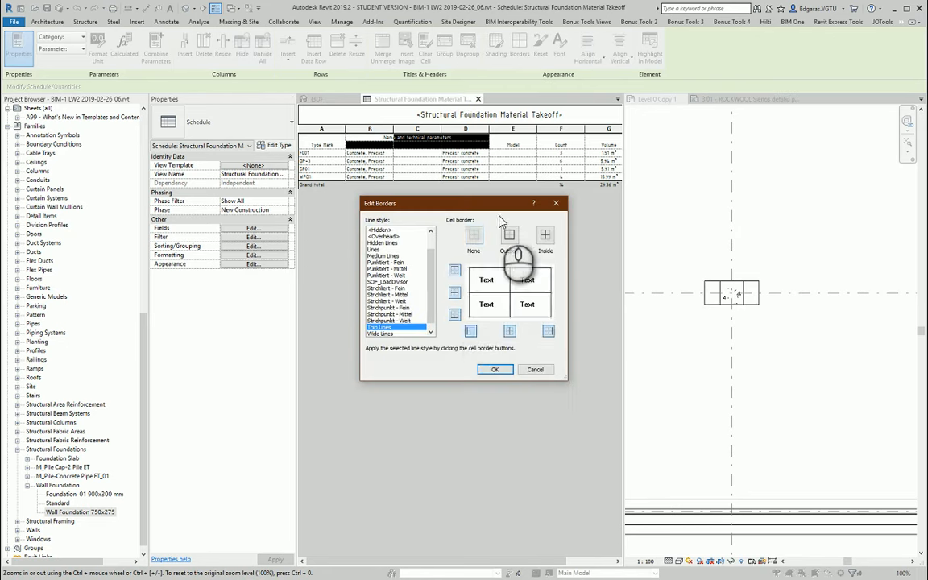
{"action": "left_click", "coordinate": [509, 235]}
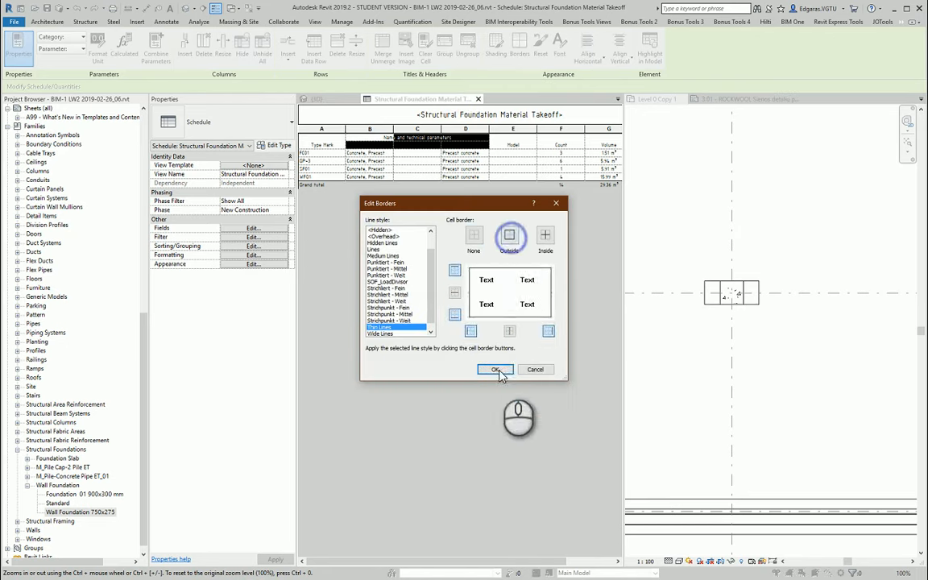
{"action": "left_click", "coordinate": [496, 369]}
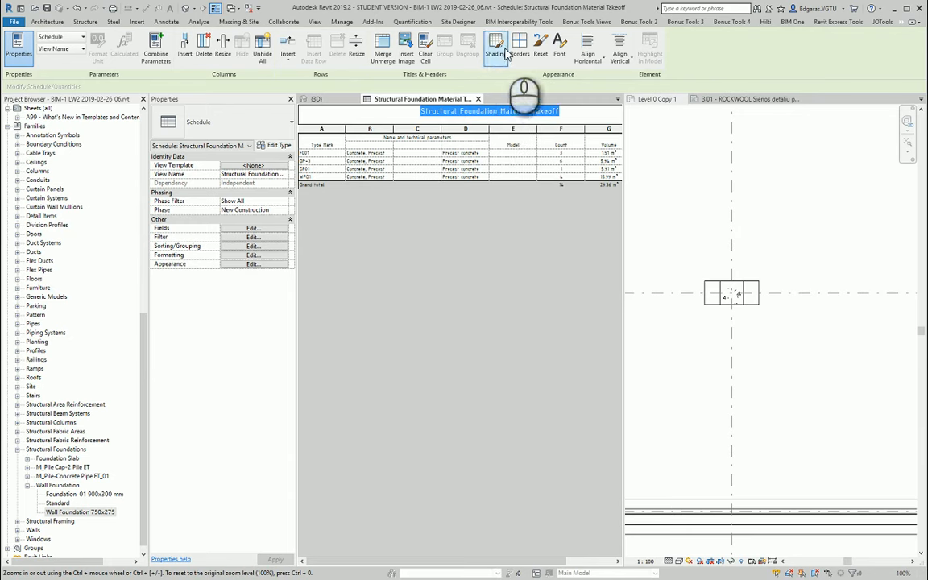
{"action": "left_click", "coordinate": [519, 44]}
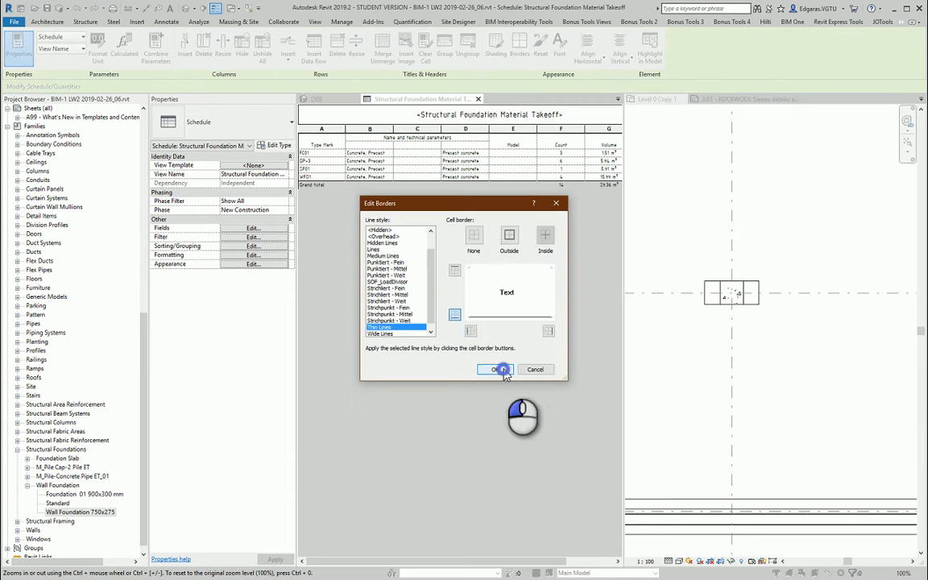
{"action": "left_click", "coordinate": [495, 369]}
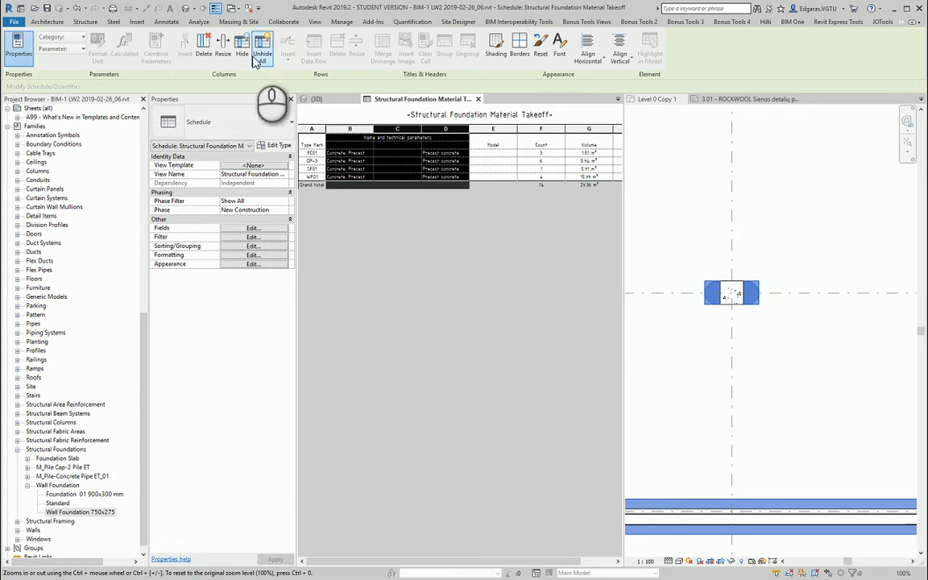
- Widen the grouped parameter columns and narrow the Model column
{"action": "left_click", "coordinate": [224, 44]}
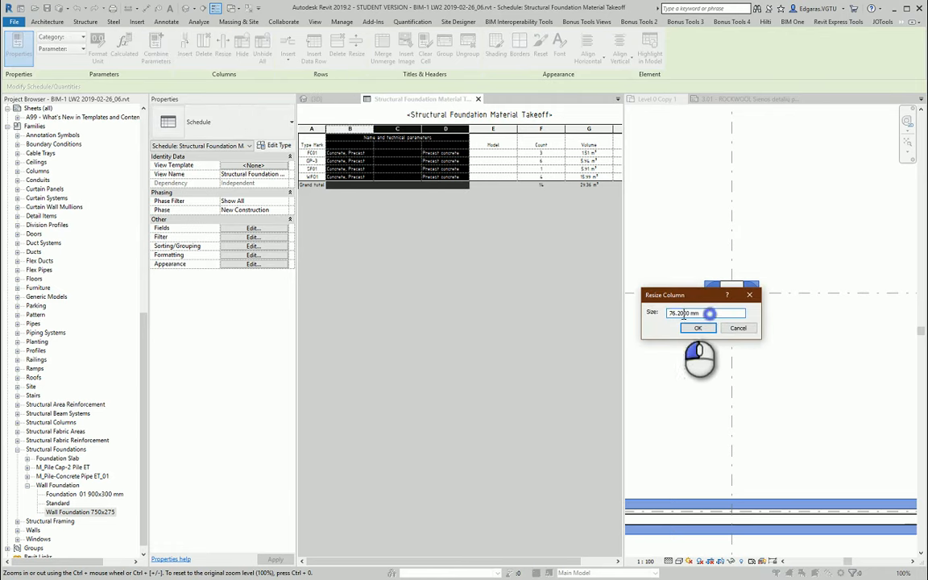
{"action": "left_click", "coordinate": [698, 328]}
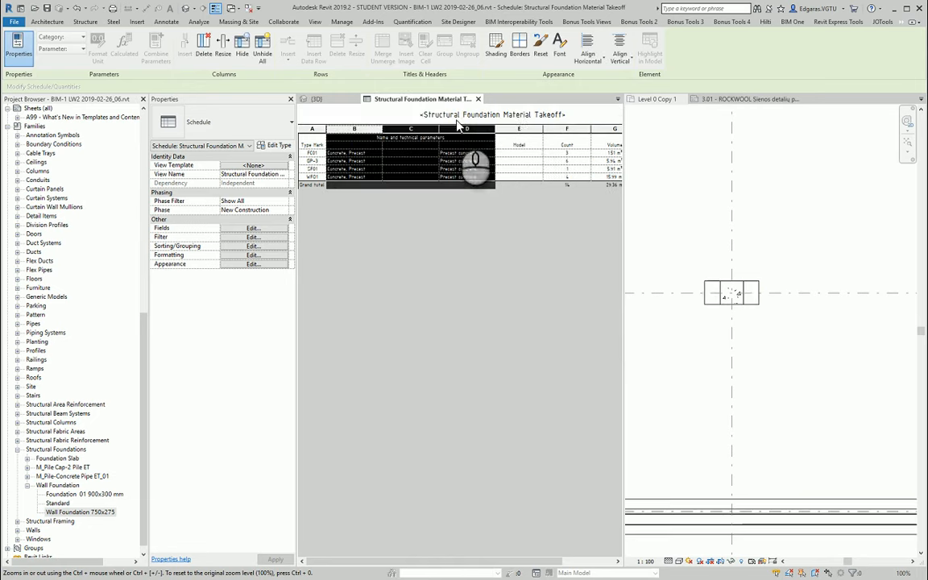
{"action": "left_click", "coordinate": [519, 145]}
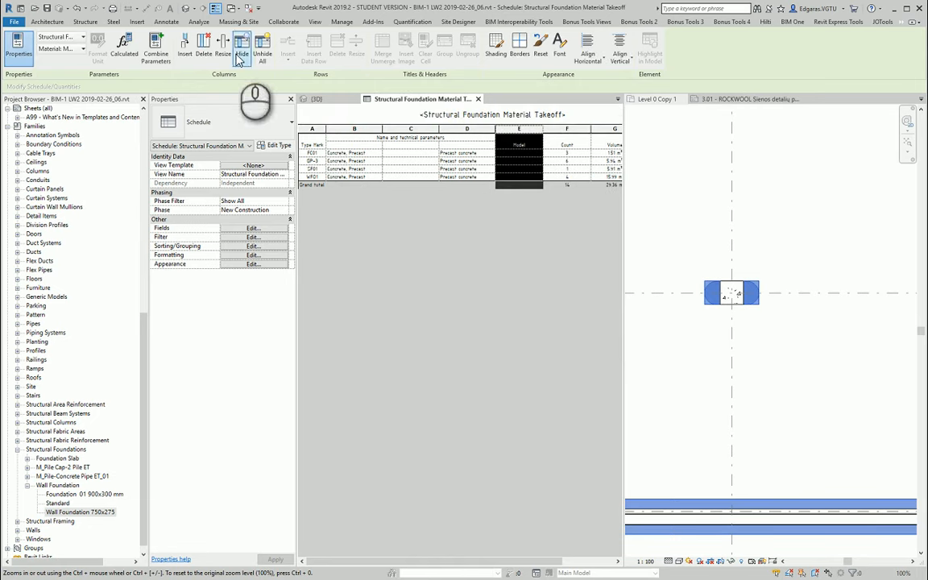
{"action": "left_click", "coordinate": [223, 44]}
{"action": "type", "text": "20"}
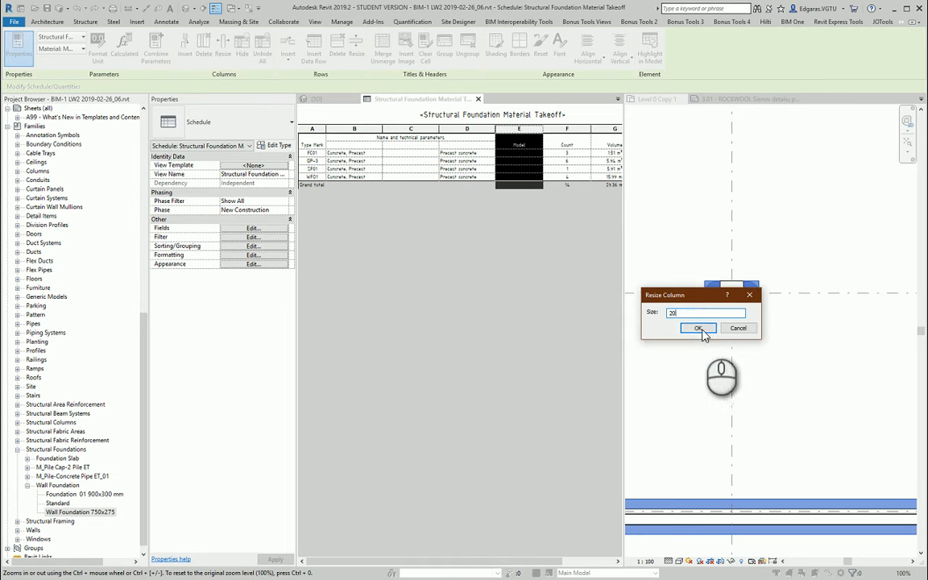
{"action": "left_click", "coordinate": [698, 327]}
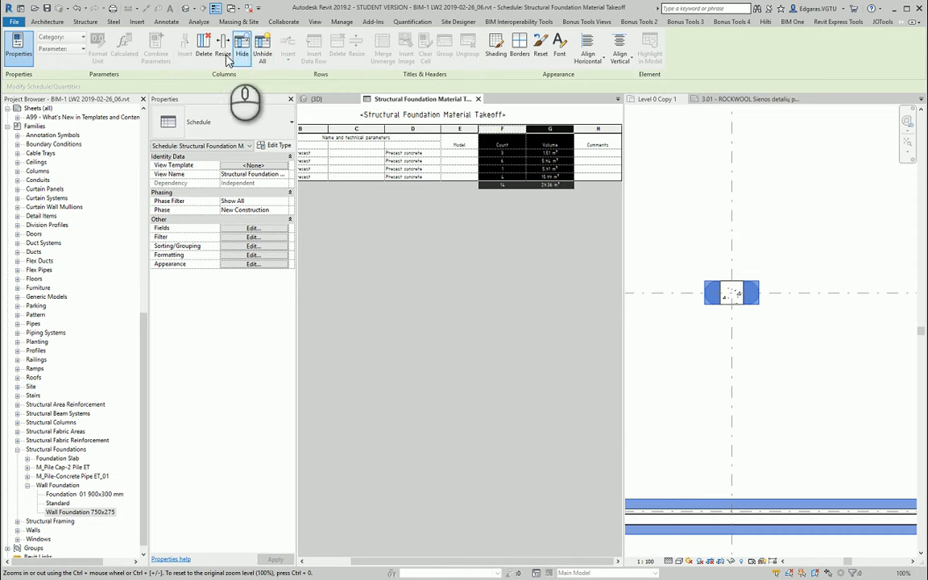
- Narrow the Count, Volume and Comments columns to their new widths
{"action": "left_click", "coordinate": [223, 46]}
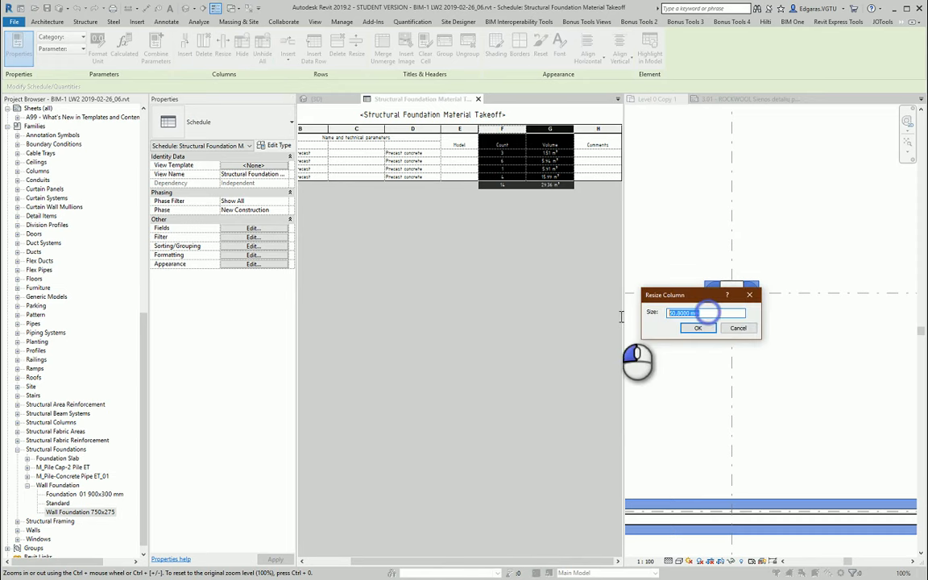
{"action": "left_click", "coordinate": [697, 328]}
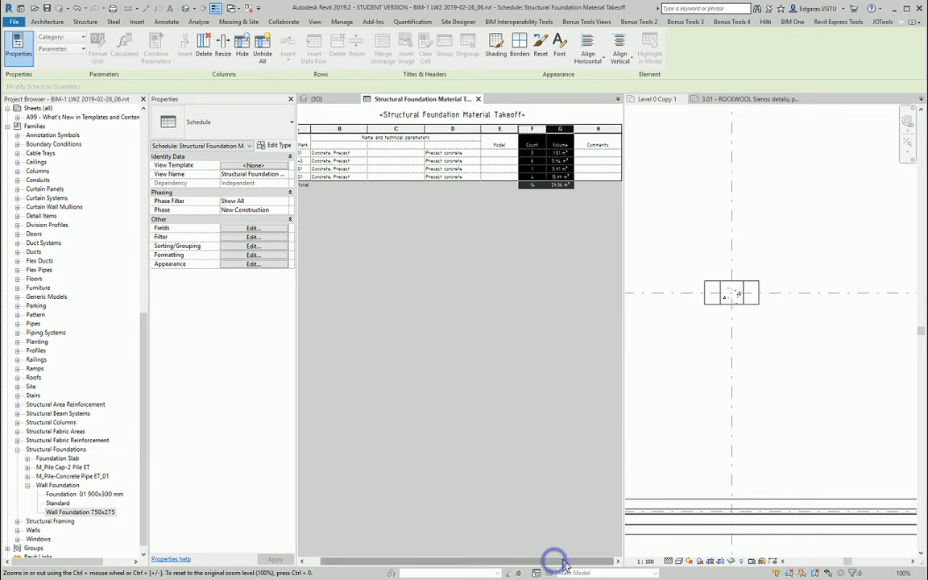
{"action": "mouse_move", "coordinate": [433, 561]}
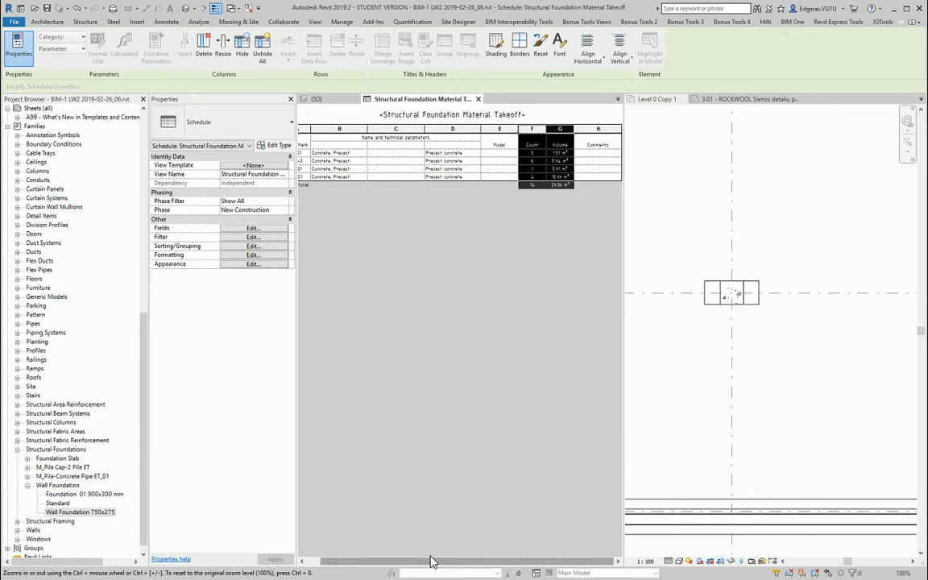
{"action": "left_click", "coordinate": [597, 145]}
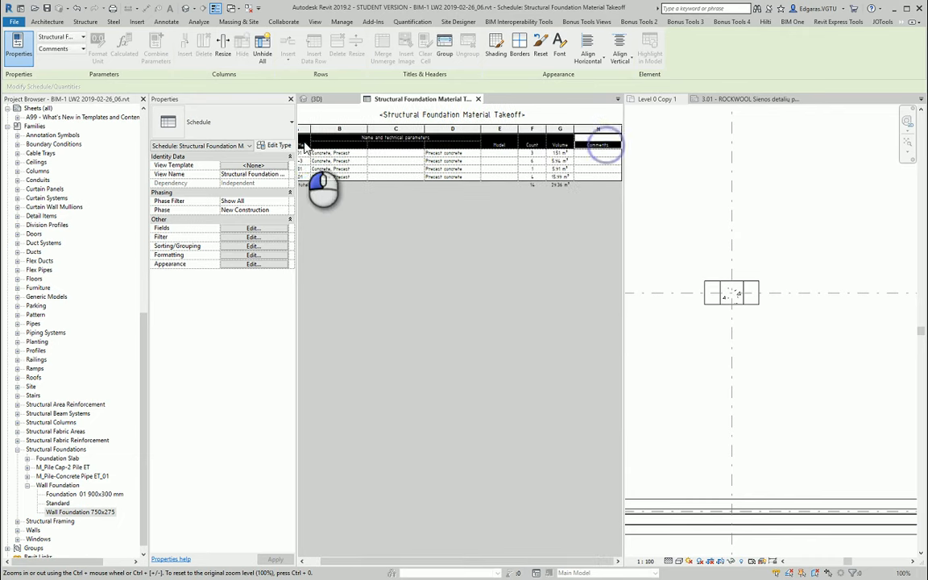
{"action": "left_click", "coordinate": [223, 44]}
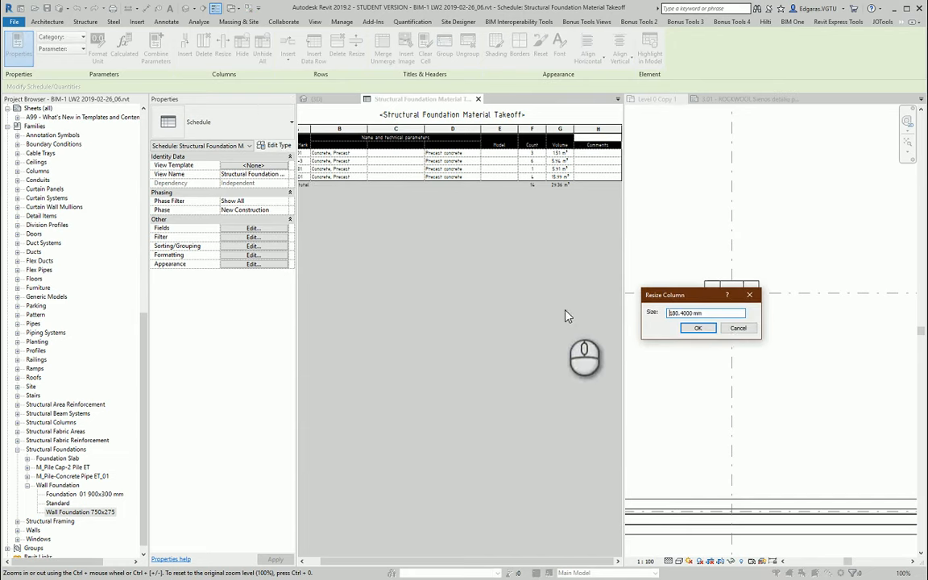
{"action": "left_click", "coordinate": [698, 328]}
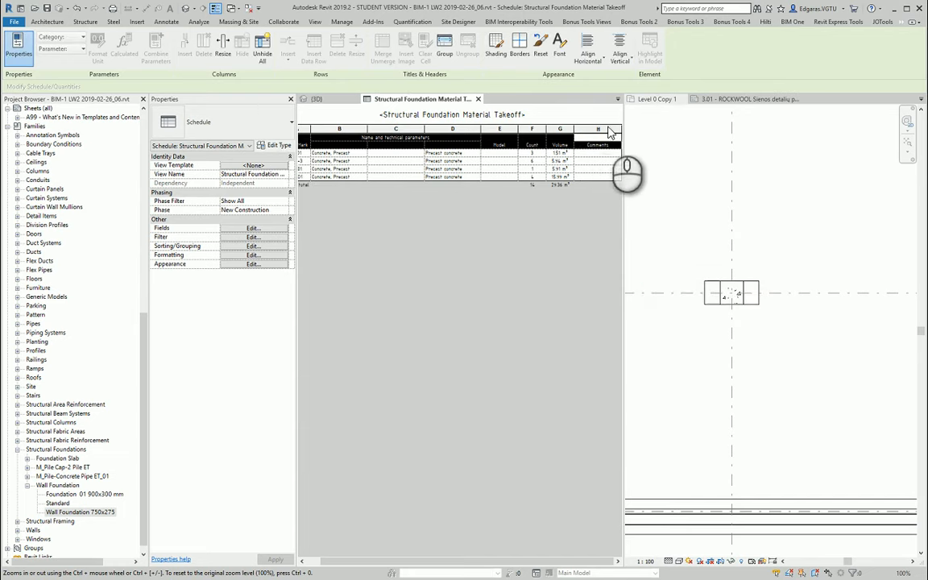
{"action": "left_click", "coordinate": [598, 137]}
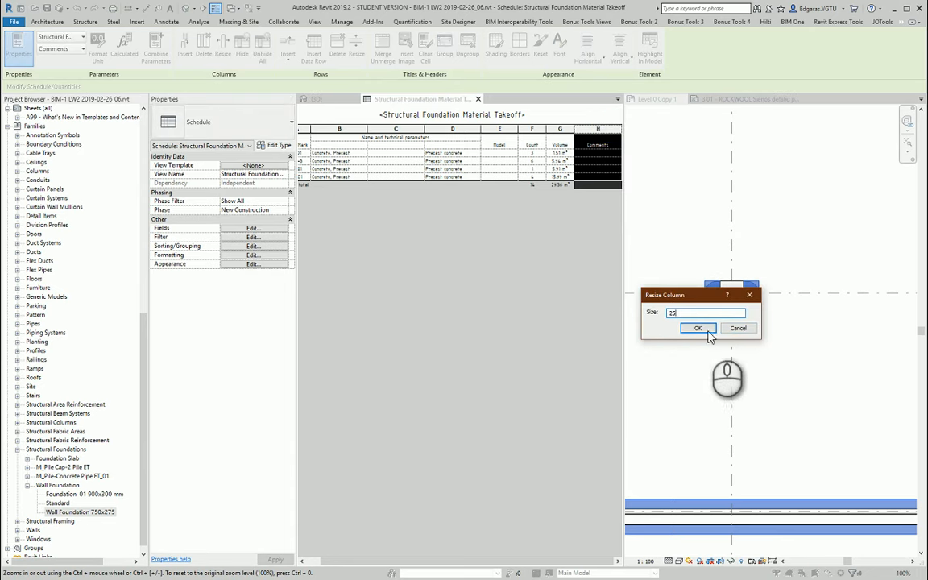
{"action": "left_click", "coordinate": [697, 328]}
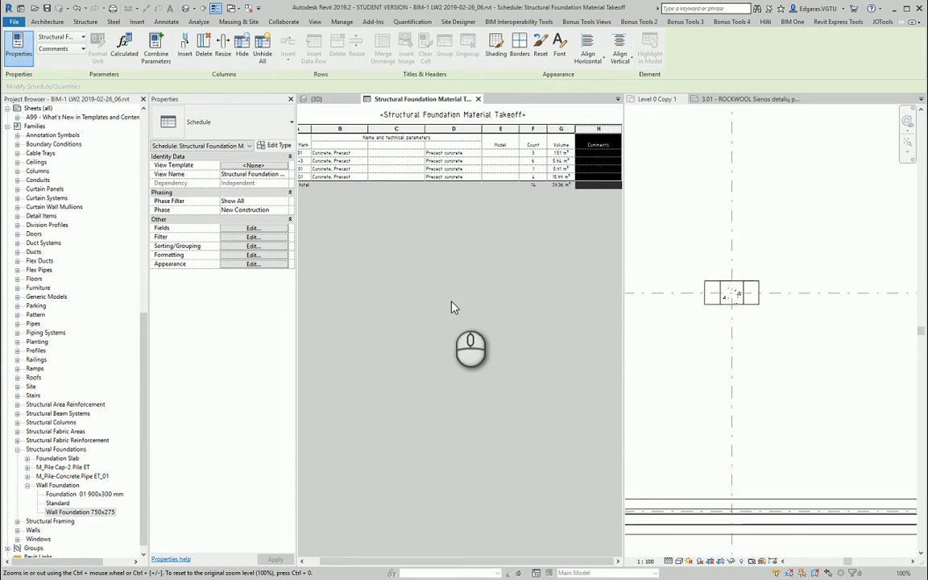
{"action": "mouse_move", "coordinate": [395, 193]}
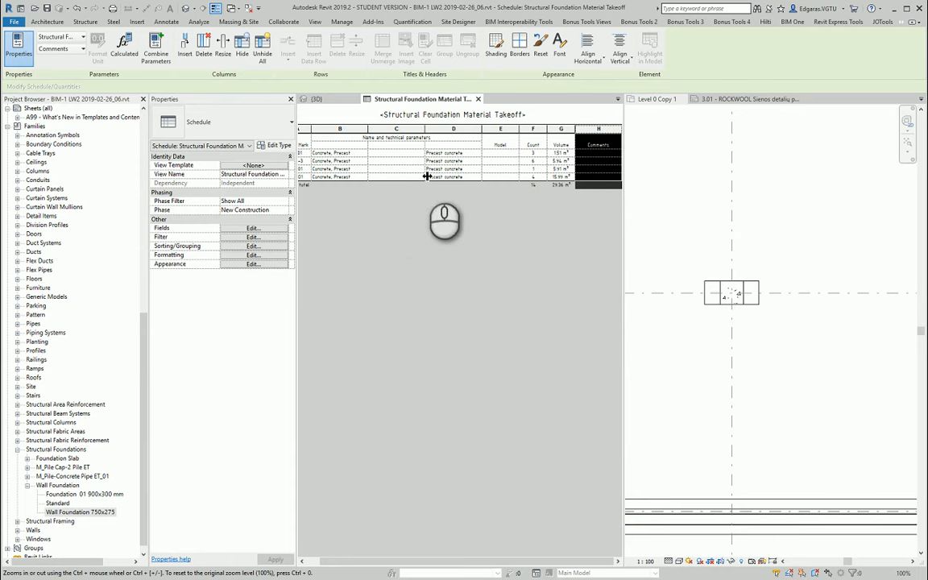
{"action": "mouse_move", "coordinate": [395, 157]}
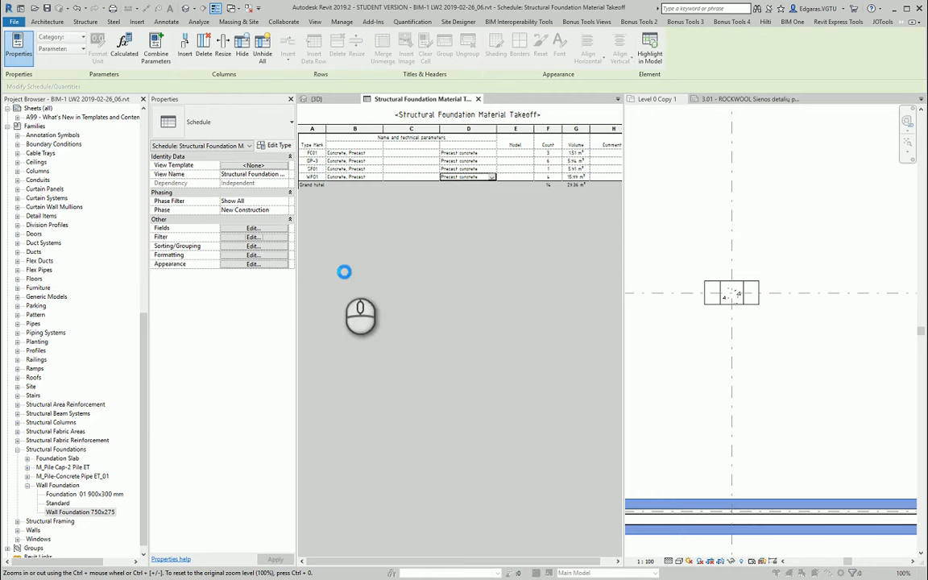
- Set Sorting/Grouping to sort by Material: Name, with a secondary Then by field
{"action": "left_click", "coordinate": [253, 237]}
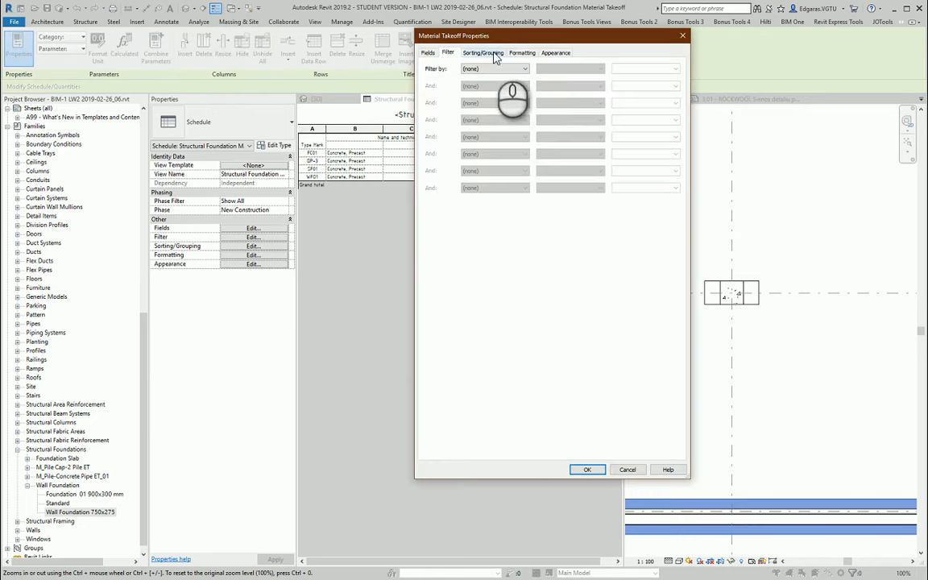
{"action": "left_click", "coordinate": [482, 52]}
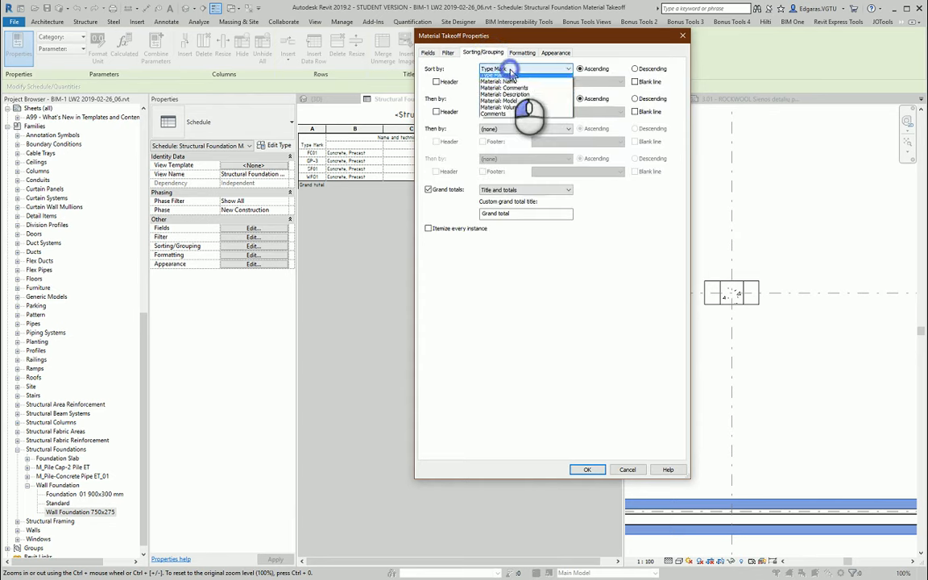
{"action": "left_click", "coordinate": [526, 82]}
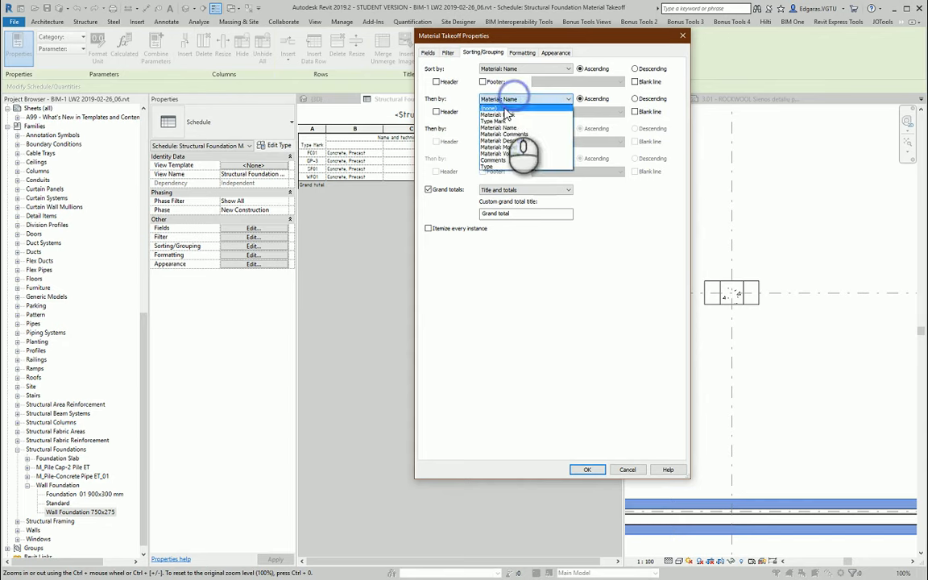
{"action": "left_click", "coordinate": [587, 470]}
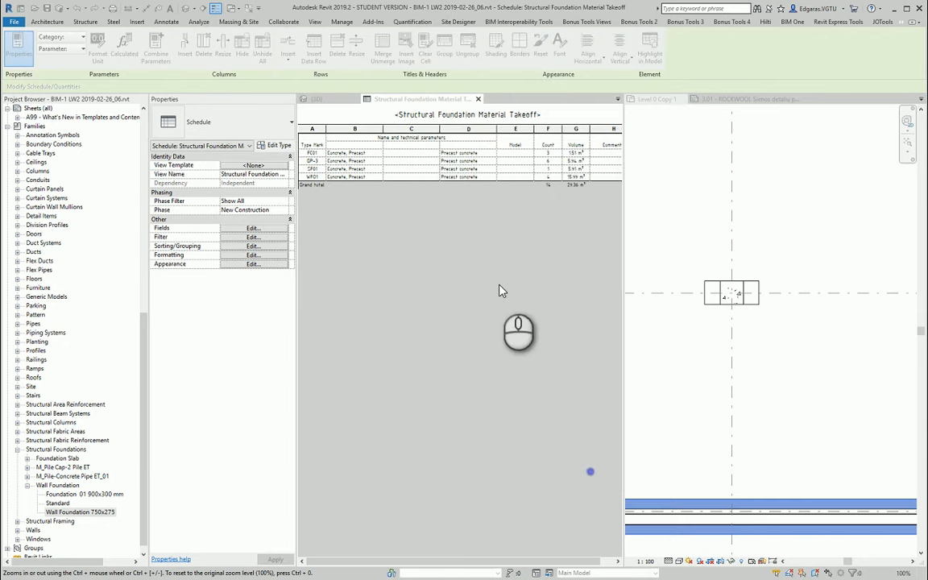
{"action": "left_click", "coordinate": [242, 45]}
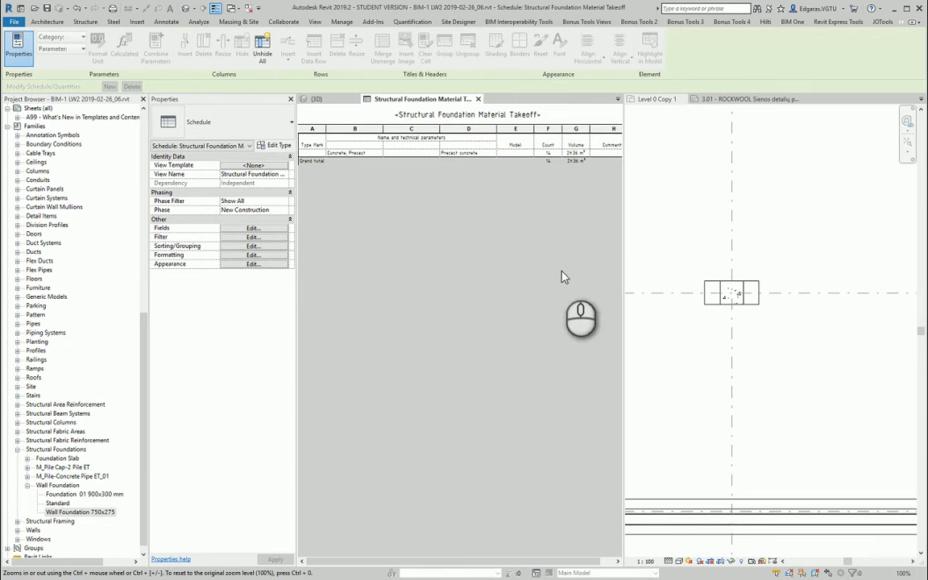
{"action": "mouse_move", "coordinate": [607, 199]}
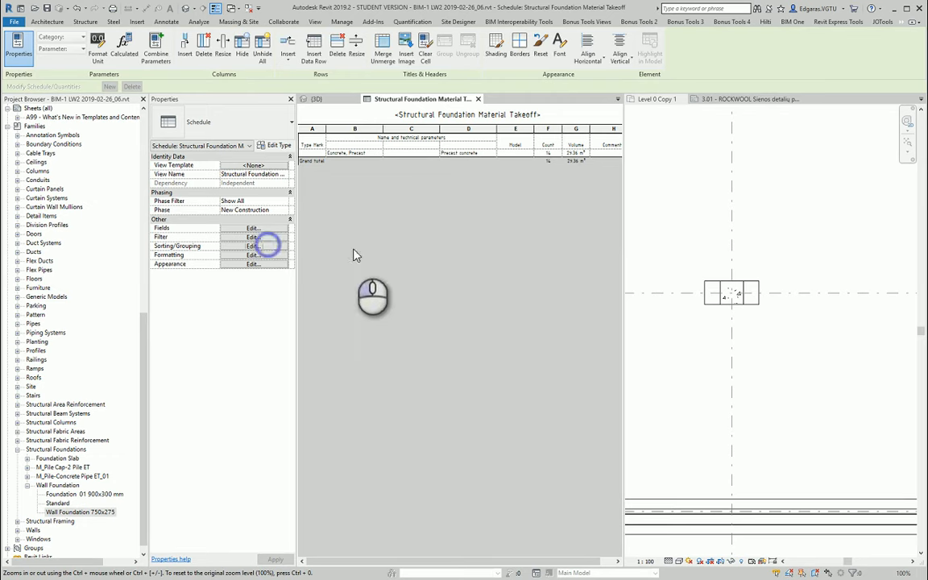
{"action": "mouse_move", "coordinate": [462, 175]}
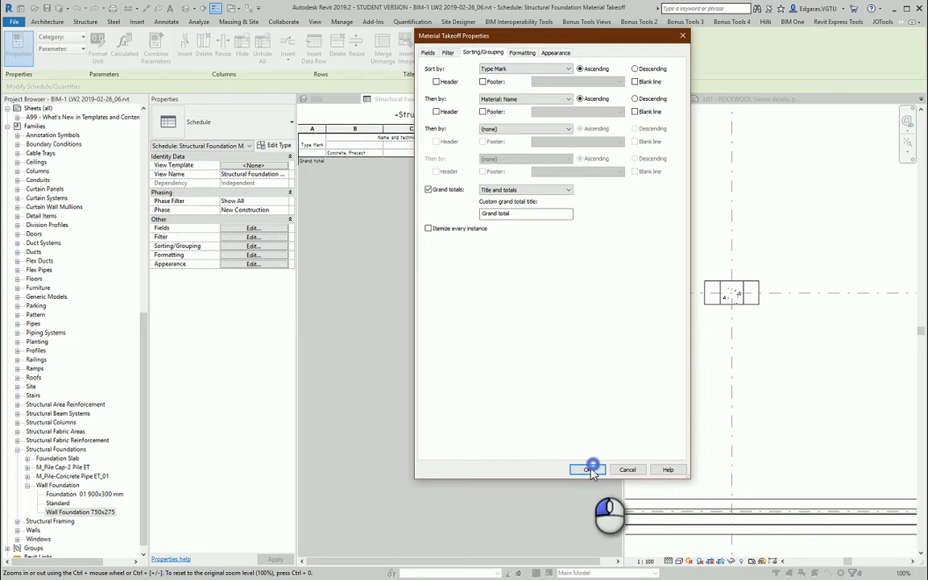
- Apply sorting by Type Mark first, then Material: Name
{"action": "left_click", "coordinate": [590, 470]}
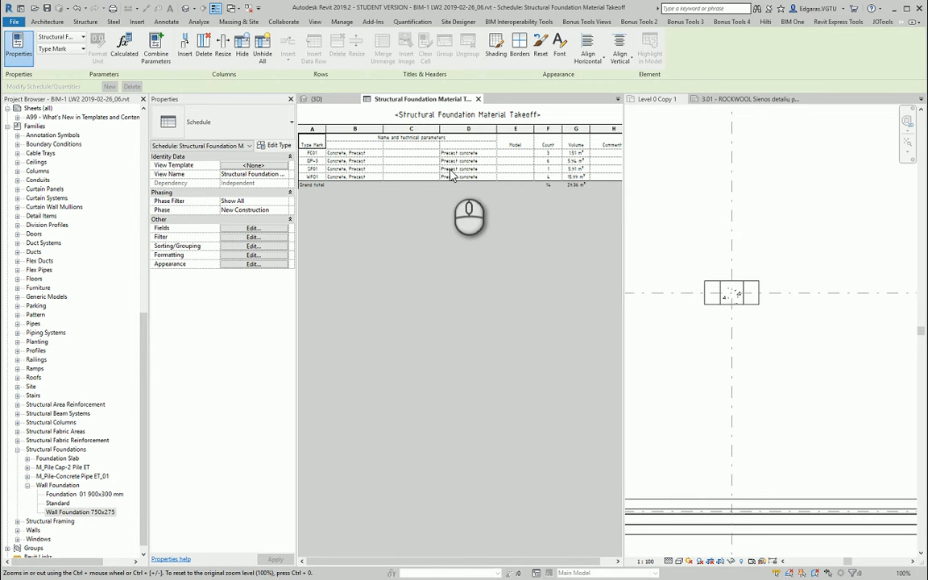
{"action": "mouse_move", "coordinate": [471, 255]}
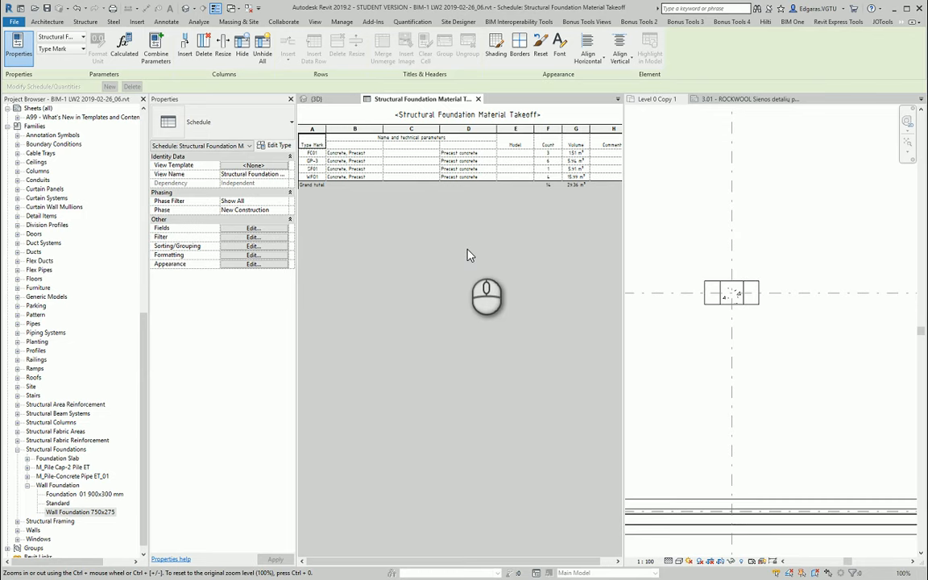